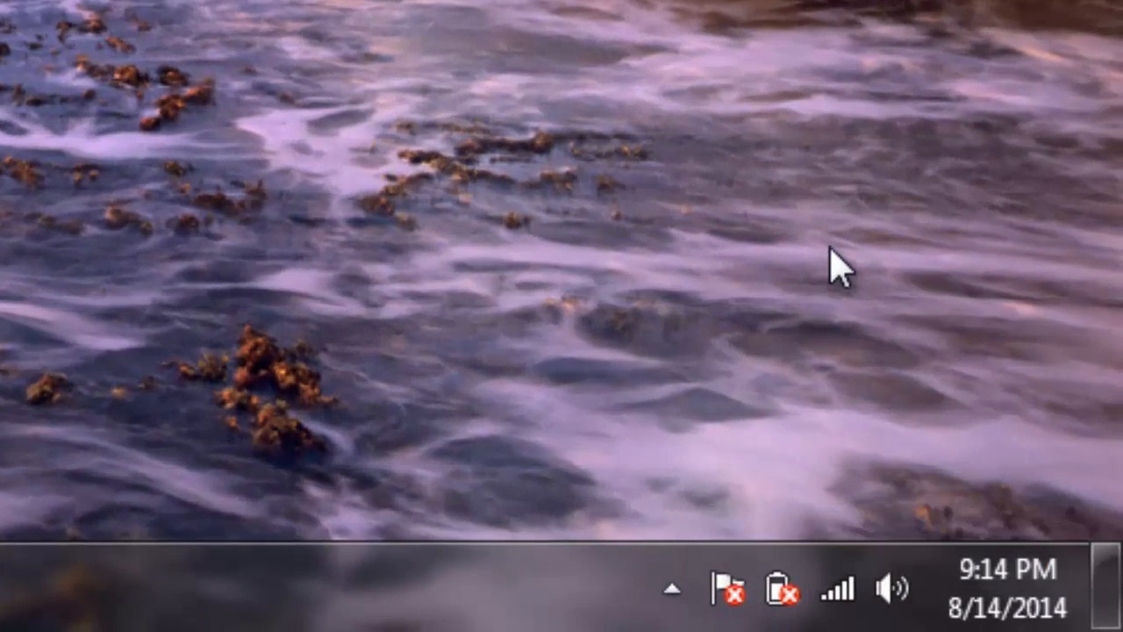
{"action": "mouse_move", "coordinate": [787, 588]}
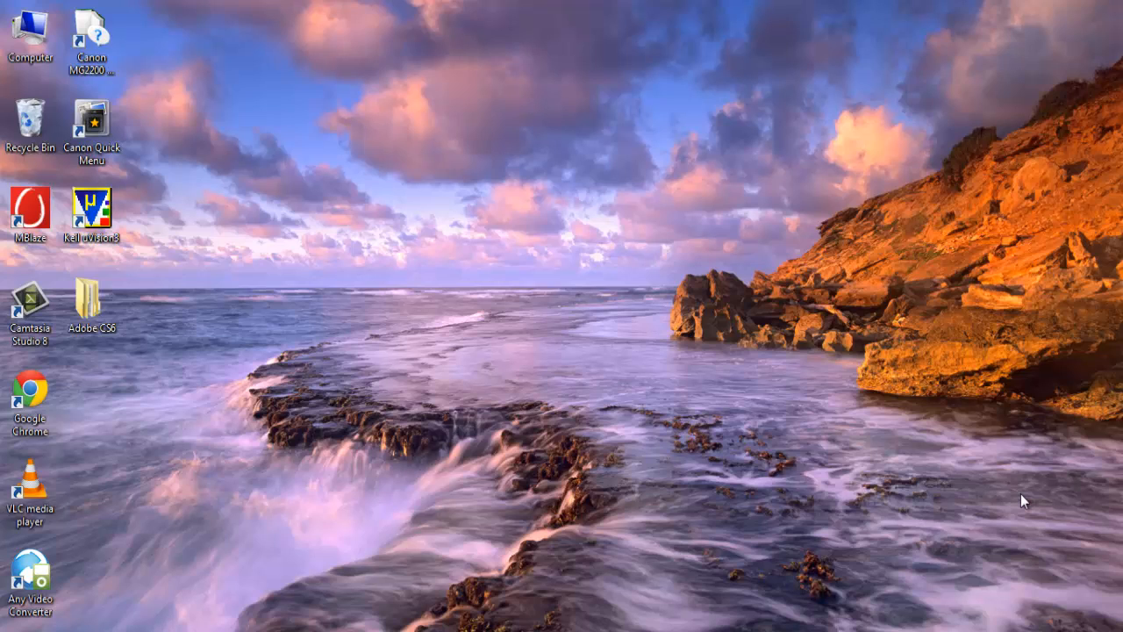
{"action": "mouse_move", "coordinate": [471, 443]}
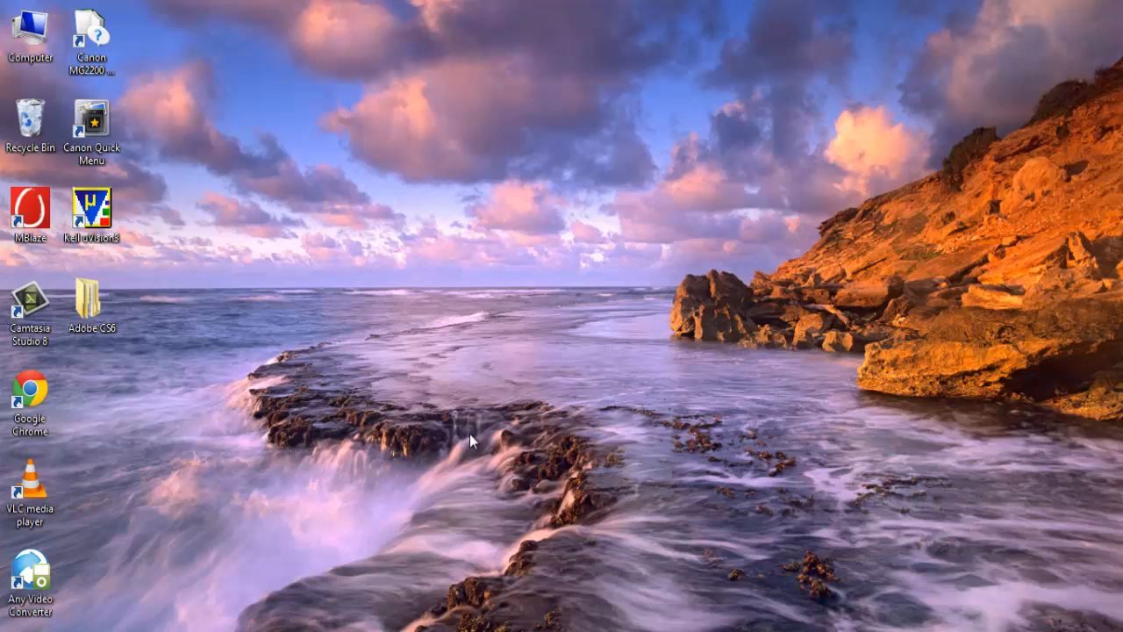
{"action": "mouse_move", "coordinate": [375, 463]}
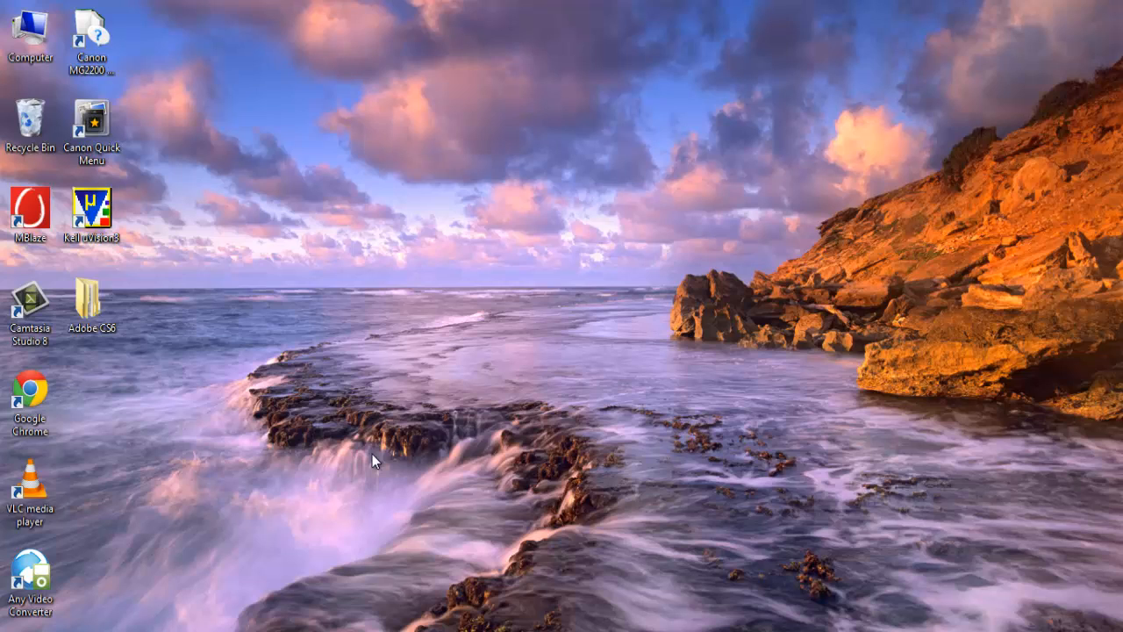
{"action": "mouse_move", "coordinate": [358, 457]}
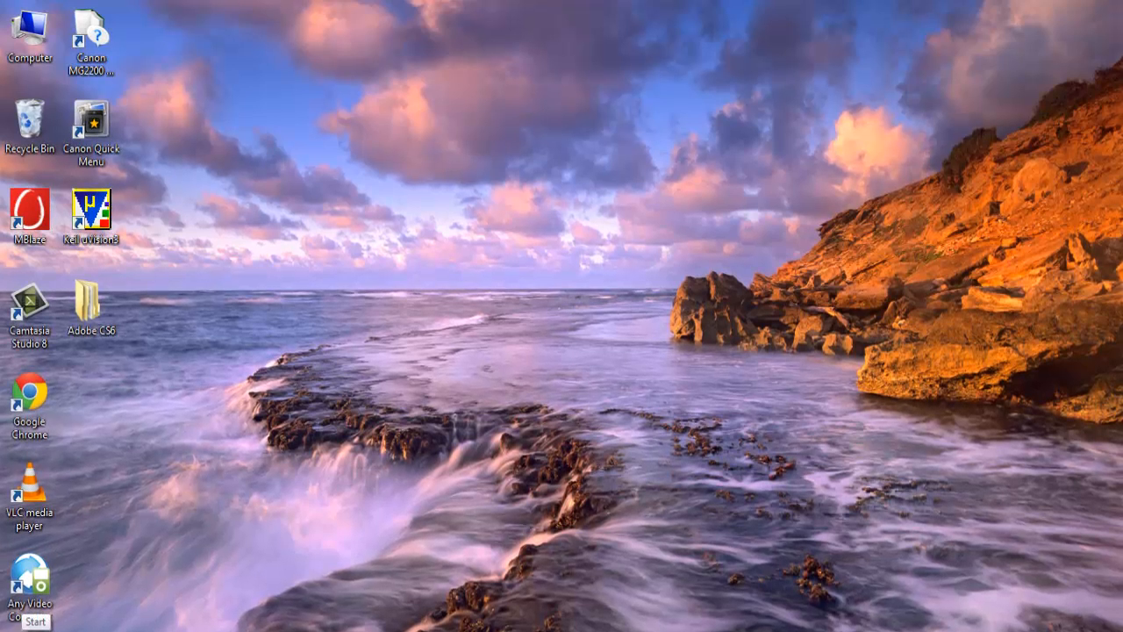
Launch cmd.exe from the Start menu search with Run as administrator.
{"action": "left_click", "coordinate": [32, 623]}
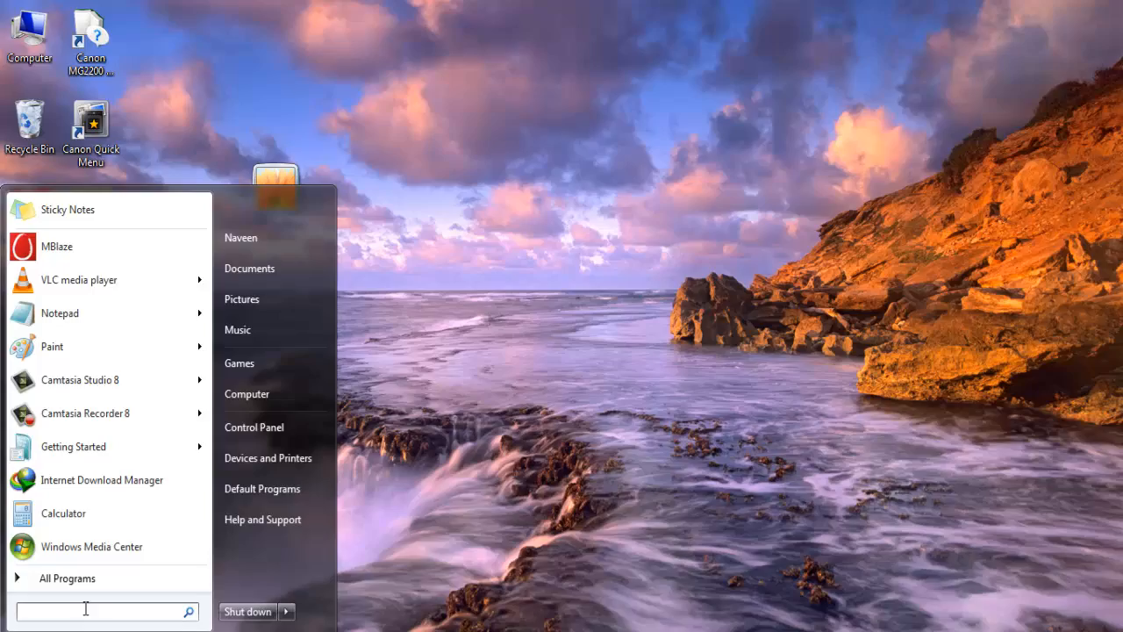
{"action": "type", "text": "c"}
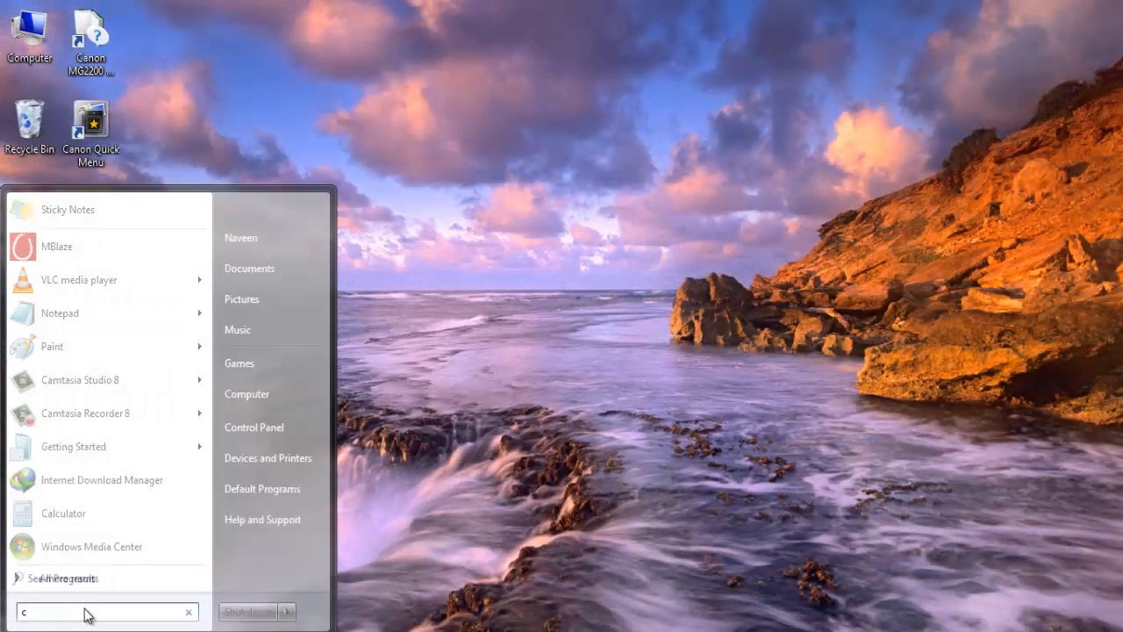
{"action": "type", "text": "md"}
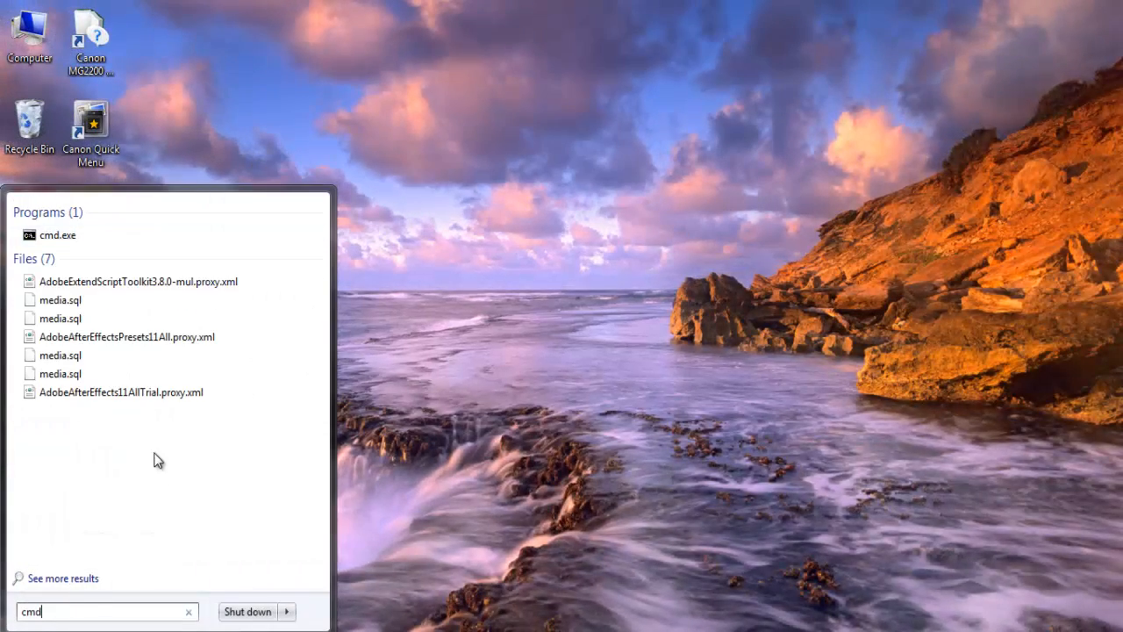
{"action": "mouse_move", "coordinate": [171, 442]}
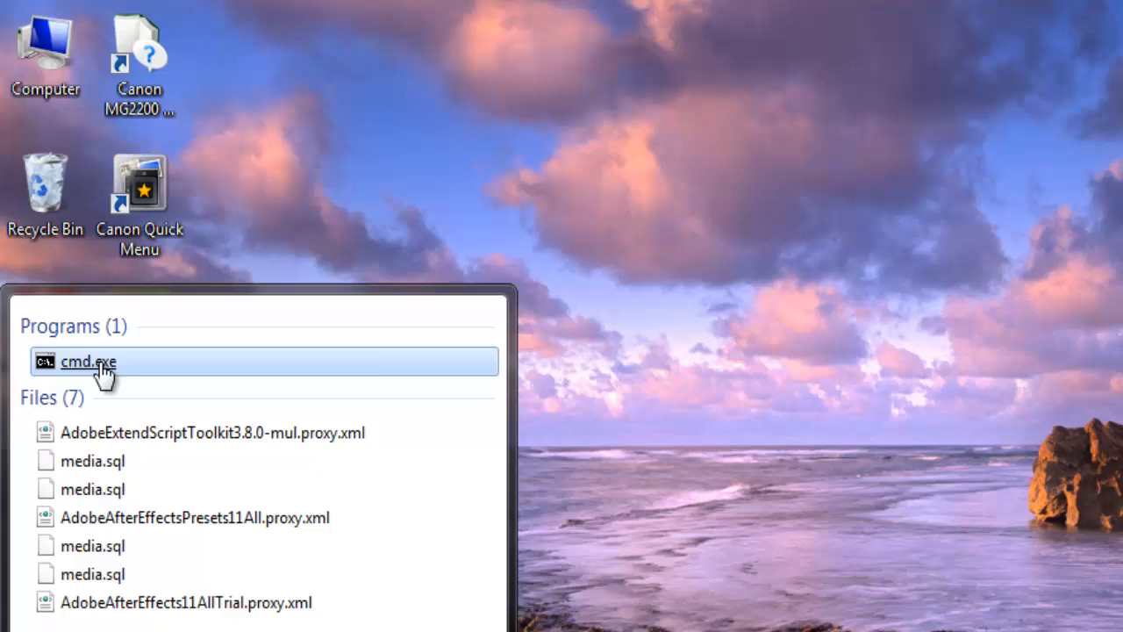
{"action": "right_click", "coordinate": [87, 362]}
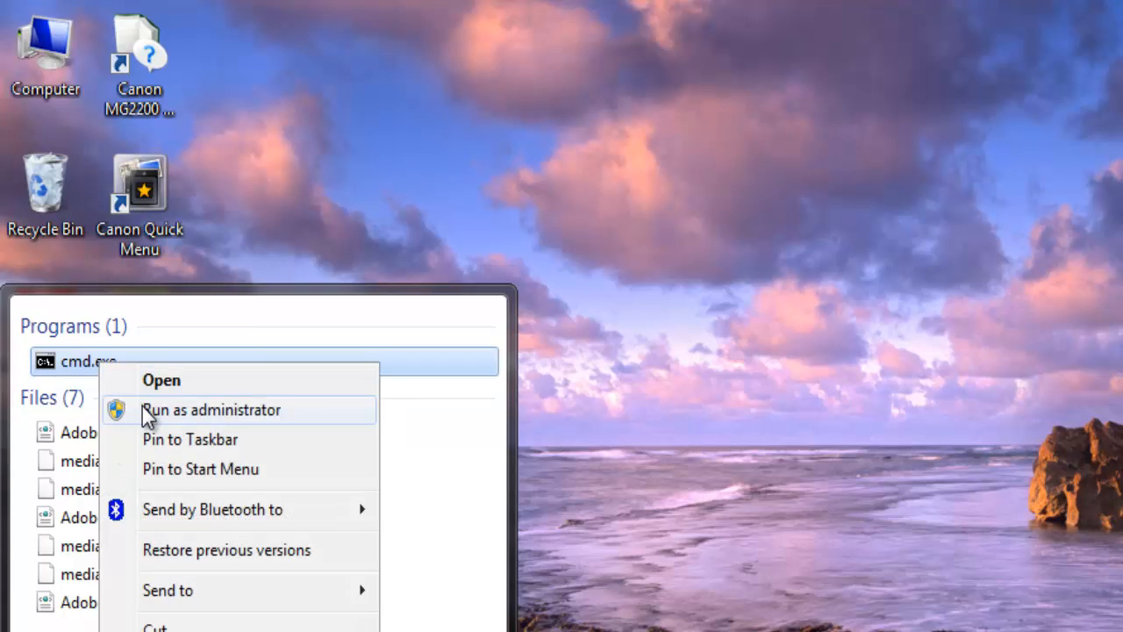
{"action": "left_click", "coordinate": [211, 410]}
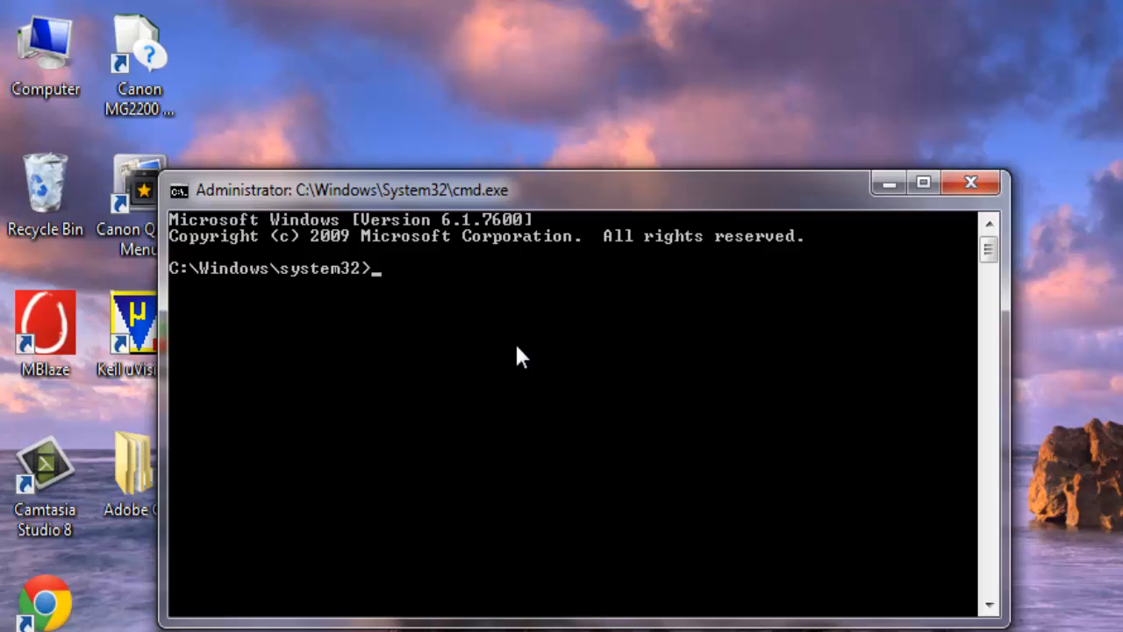
Run powercfg -energy and let the 60-second trace produce energy-report.html.
{"action": "type", "text": "p"}
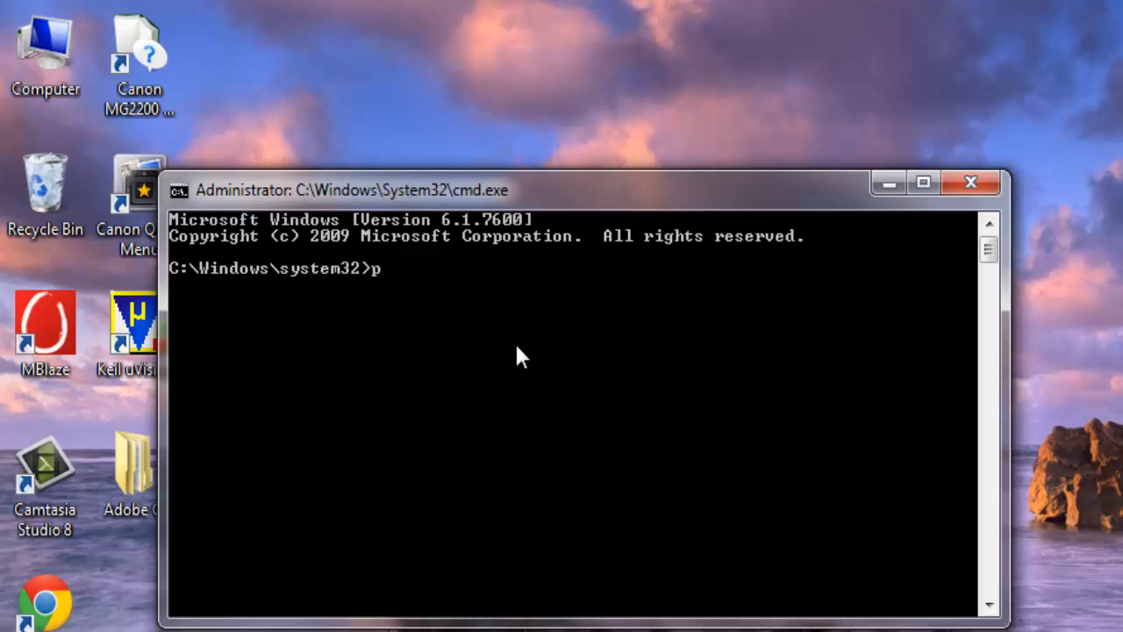
{"action": "type", "text": "ower"}
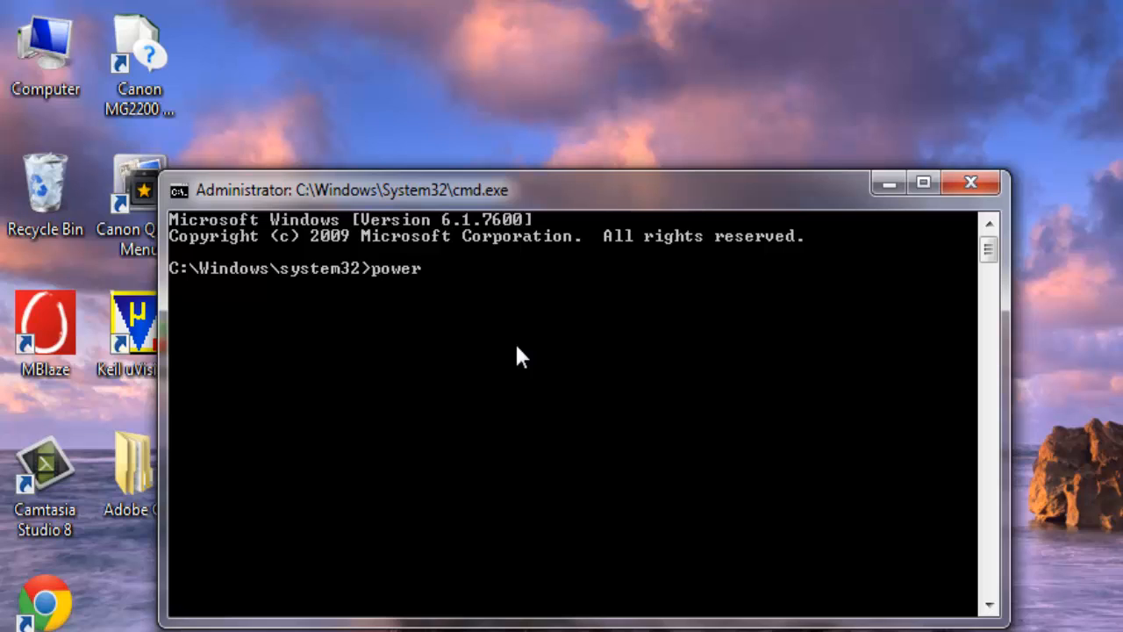
{"action": "type", "text": "cf"}
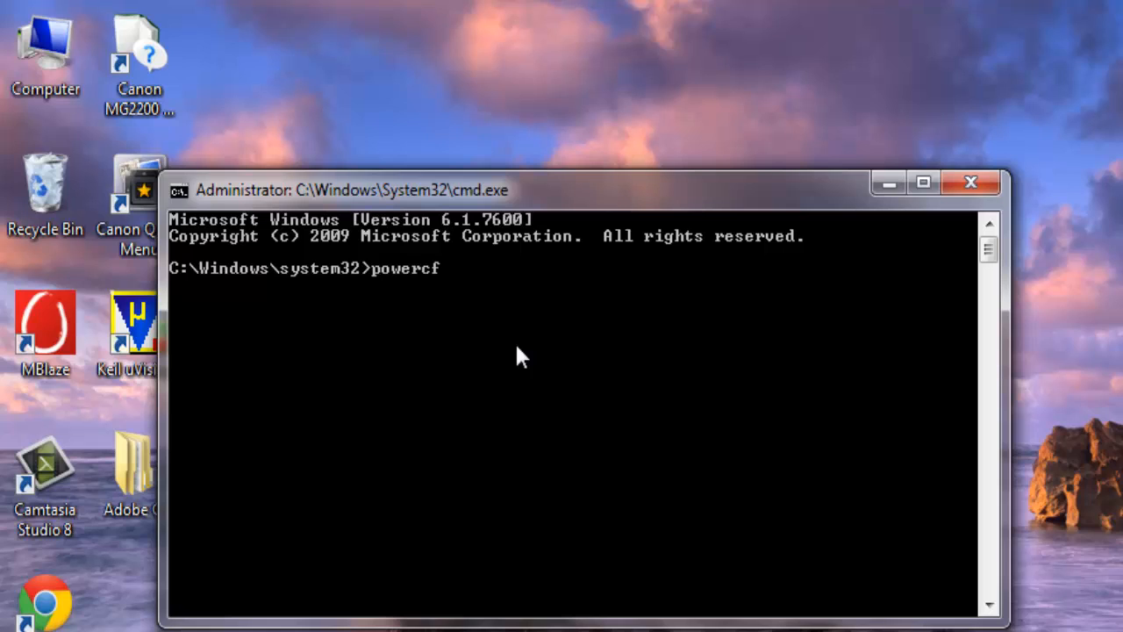
{"action": "type", "text": "g"}
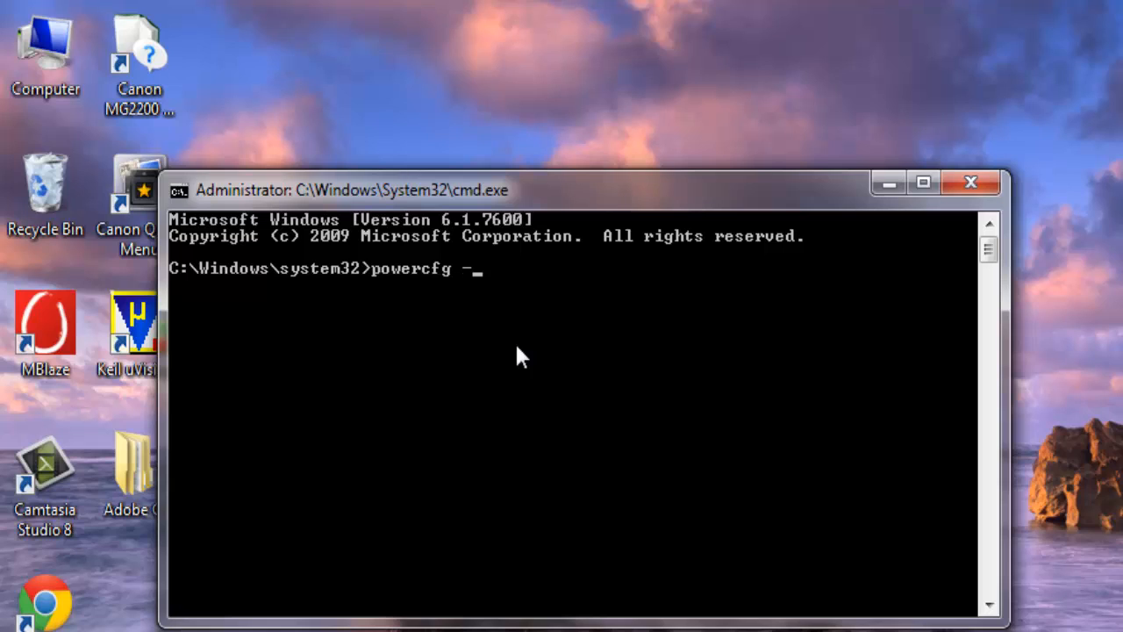
{"action": "type", "text": "energy"}
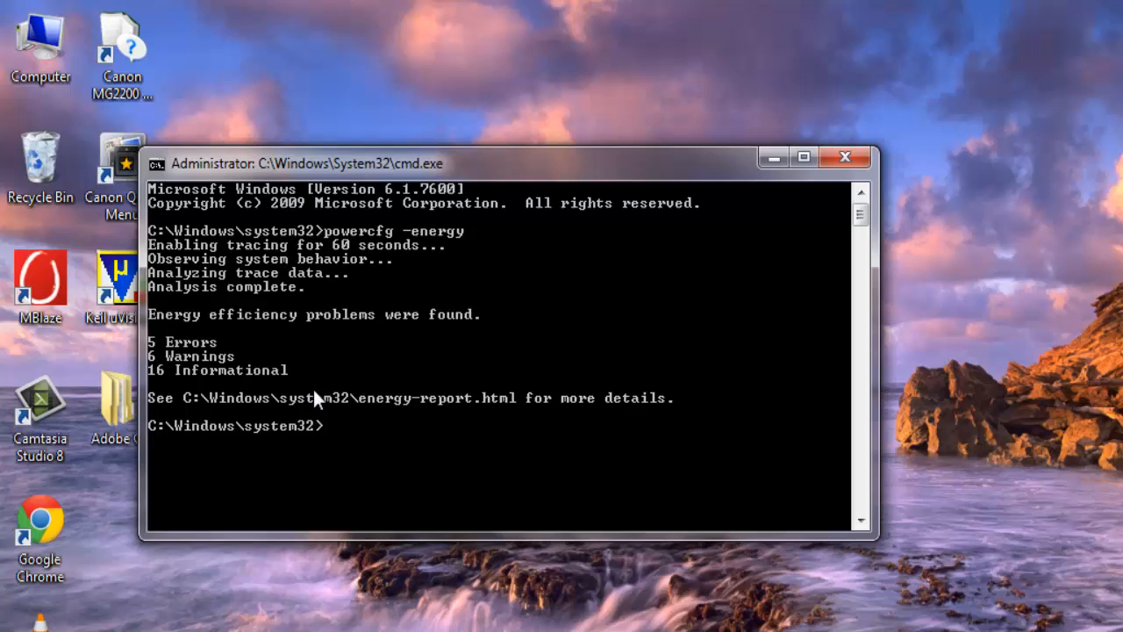
{"action": "mouse_move", "coordinate": [358, 358]}
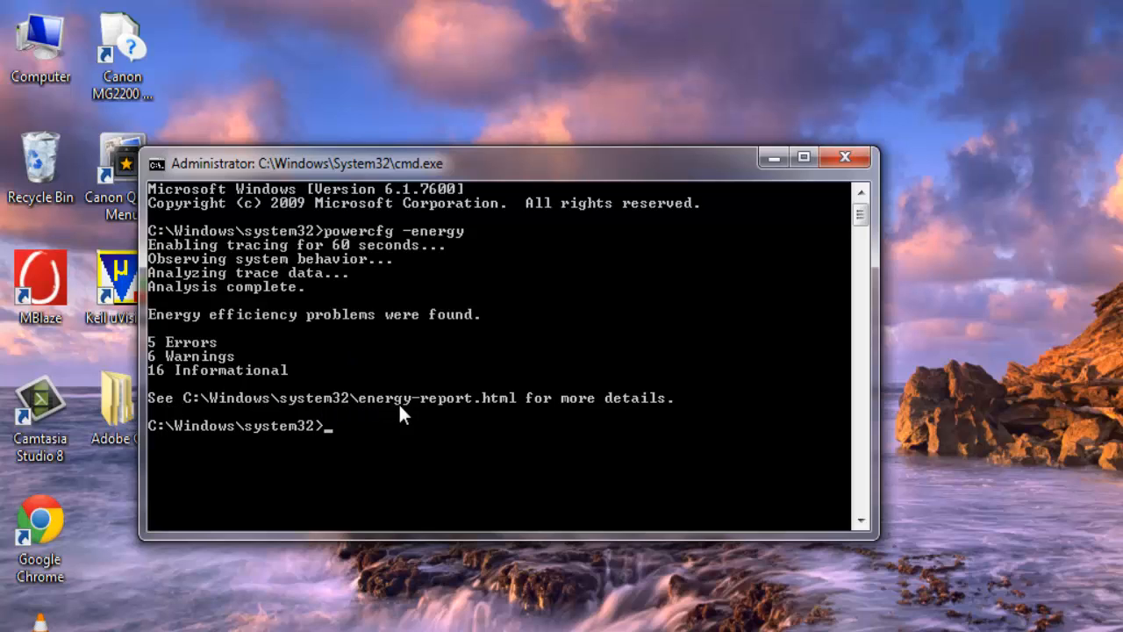
{"action": "mouse_move", "coordinate": [465, 413]}
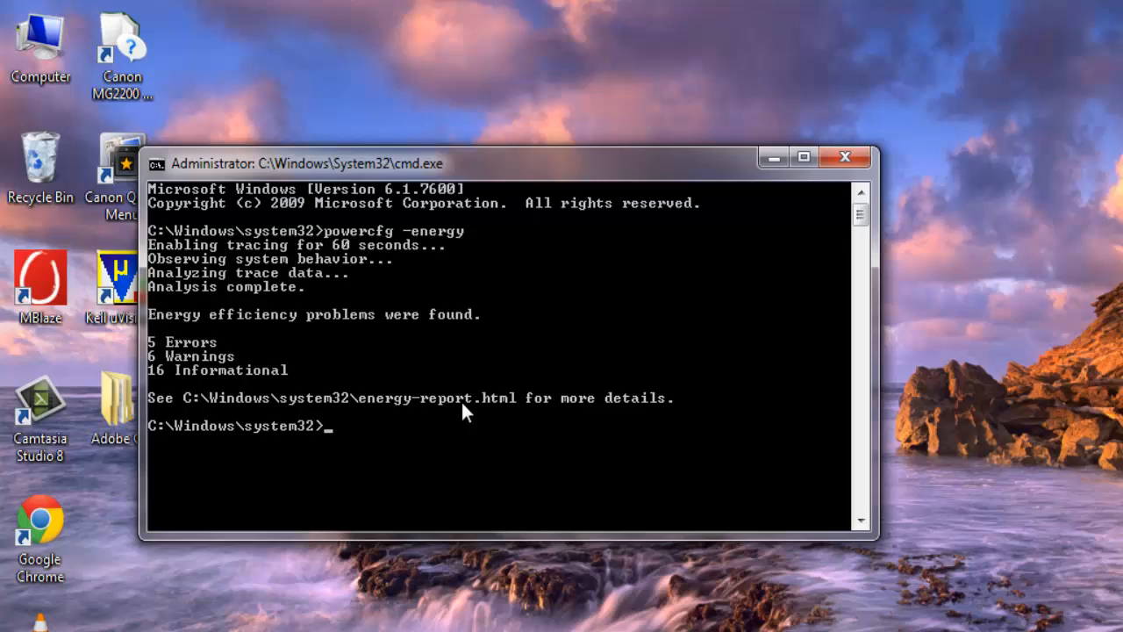
{"action": "mouse_move", "coordinate": [656, 395]}
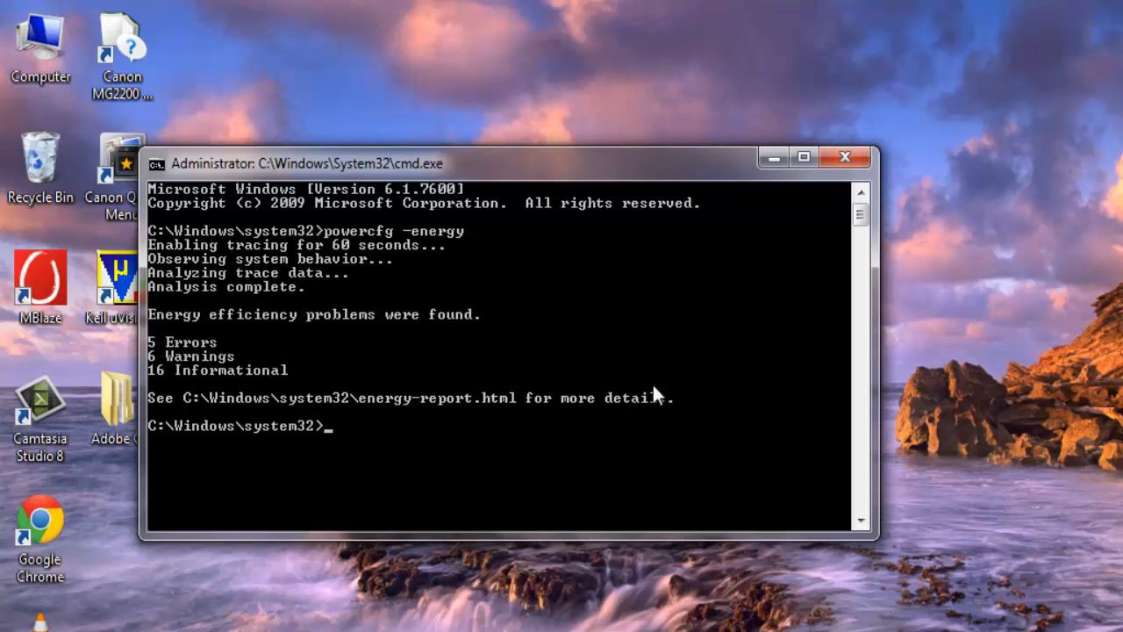
Use the Run dialog to bring up the System32 folder containing energy-report.html.
{"action": "left_click_drag", "start_coordinate": [506, 164], "coordinate": [424, 137]}
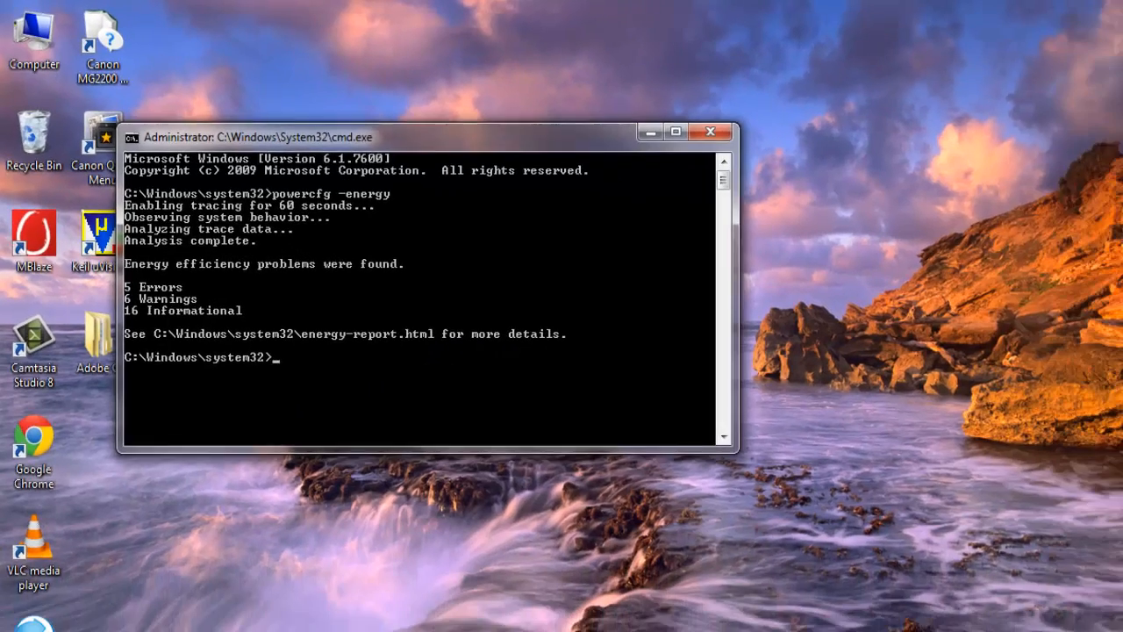
{"action": "left_click", "coordinate": [14, 628]}
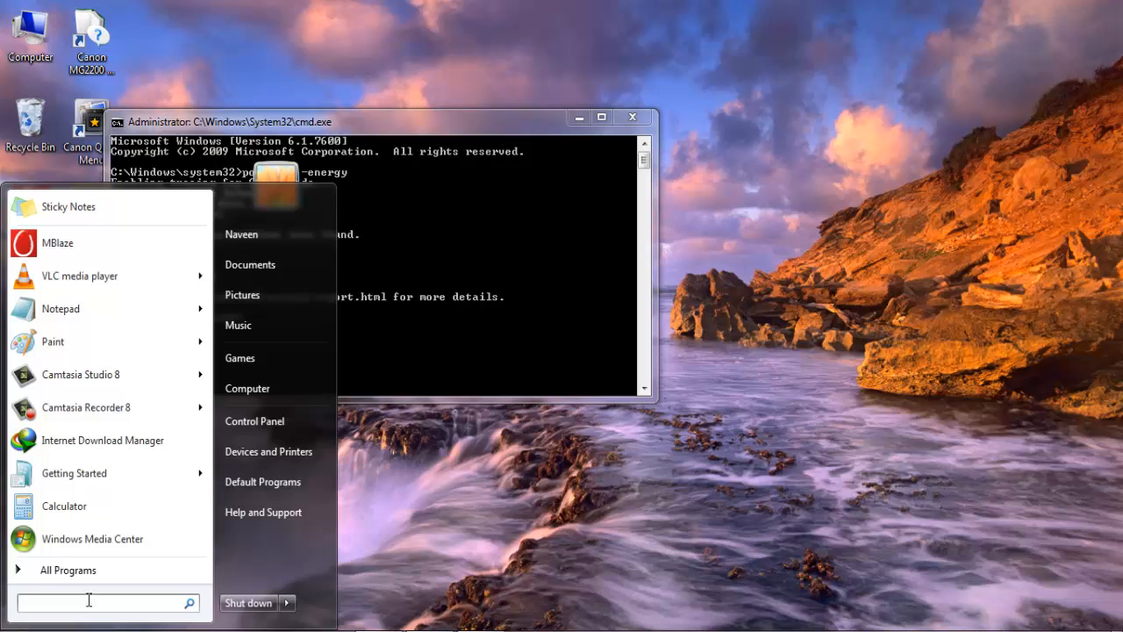
{"action": "key", "text": "win+r"}
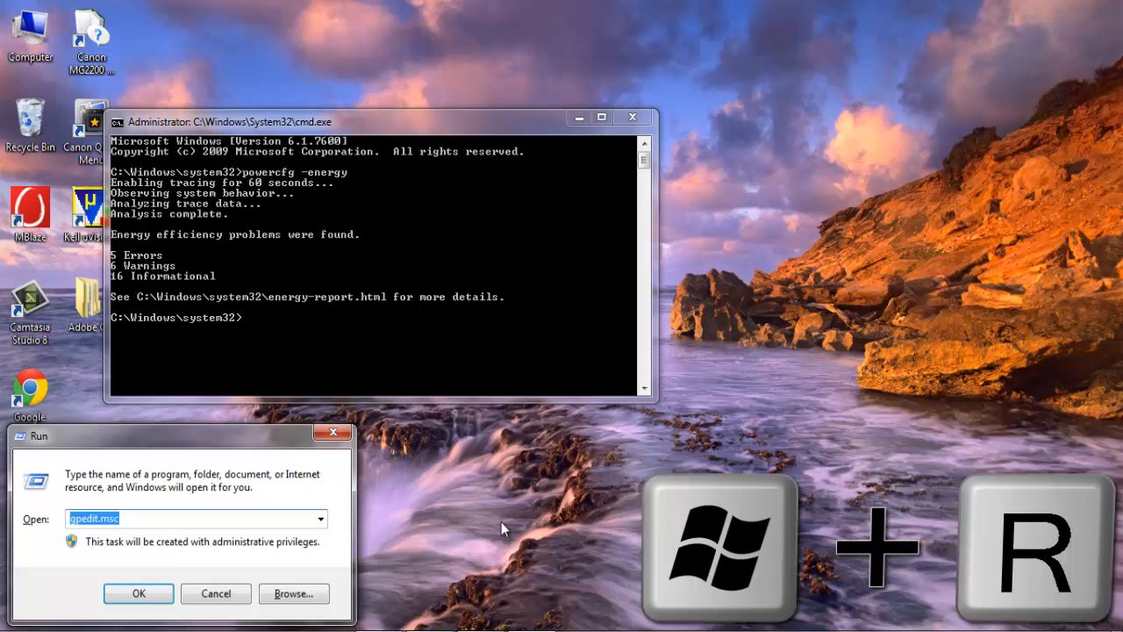
{"action": "type", "text": "s"}
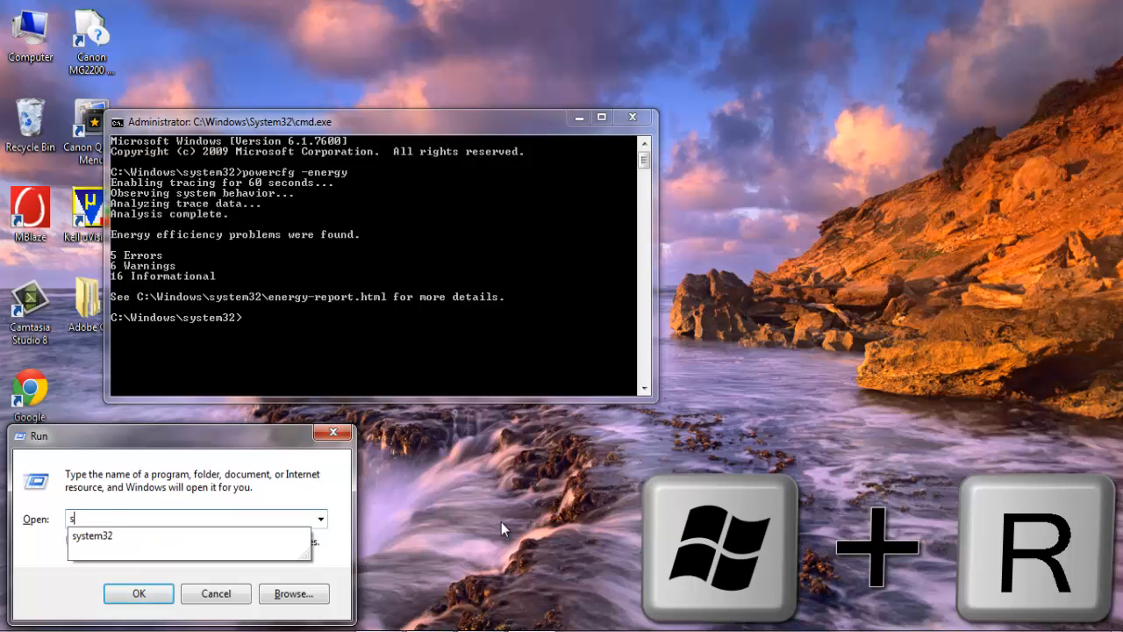
{"action": "left_click", "coordinate": [136, 593]}
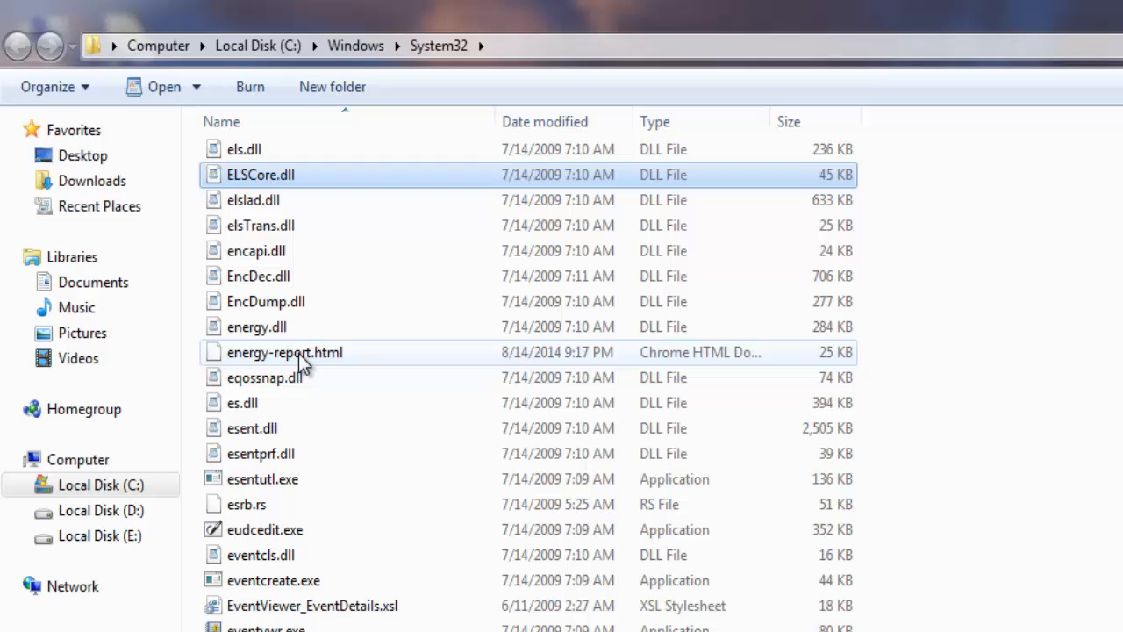
Launch energy-report.html from System32 in Chrome, which reports the webpage is not found.
{"action": "left_click", "coordinate": [284, 350]}
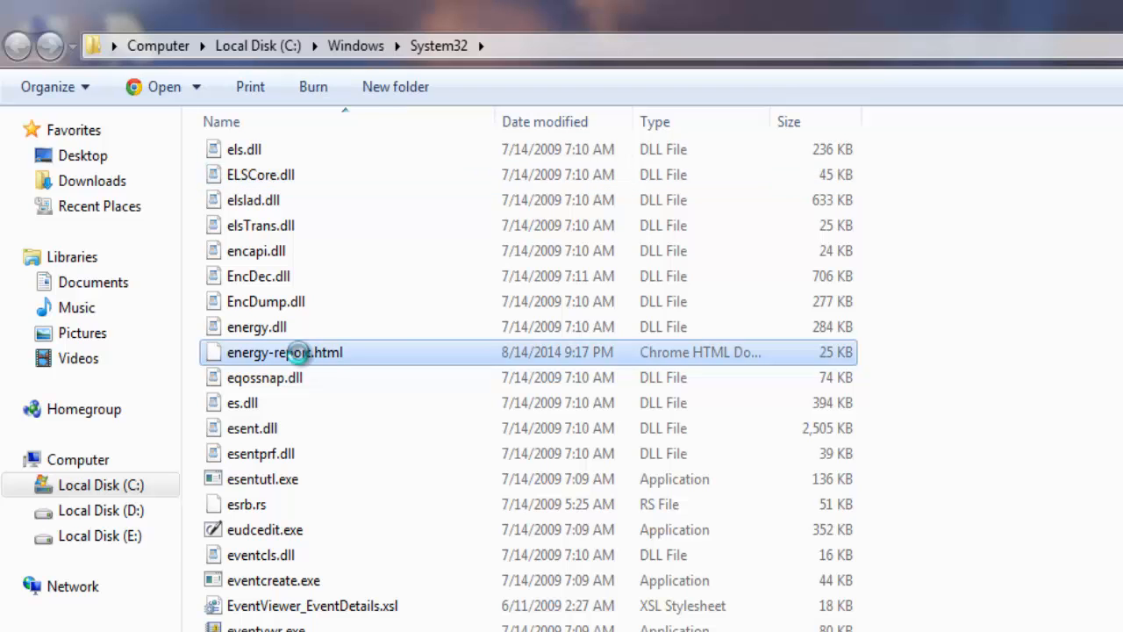
{"action": "double_click", "coordinate": [285, 351]}
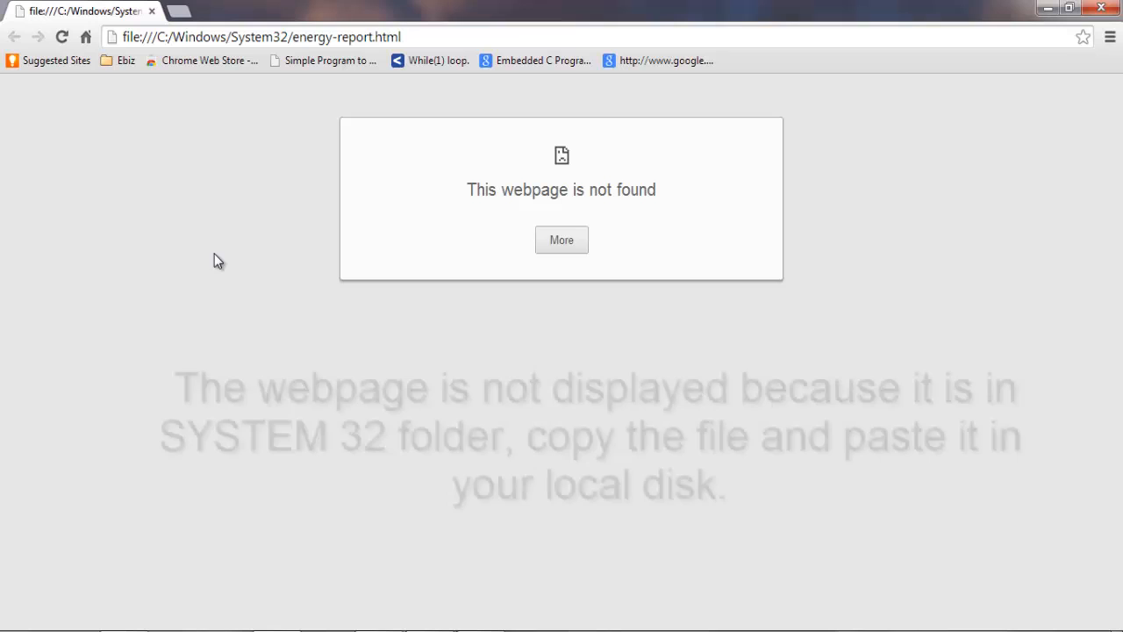
Copy energy-report.html to Local Disk (D:) and view that copy with Google Chrome.
{"action": "left_click", "coordinate": [260, 37]}
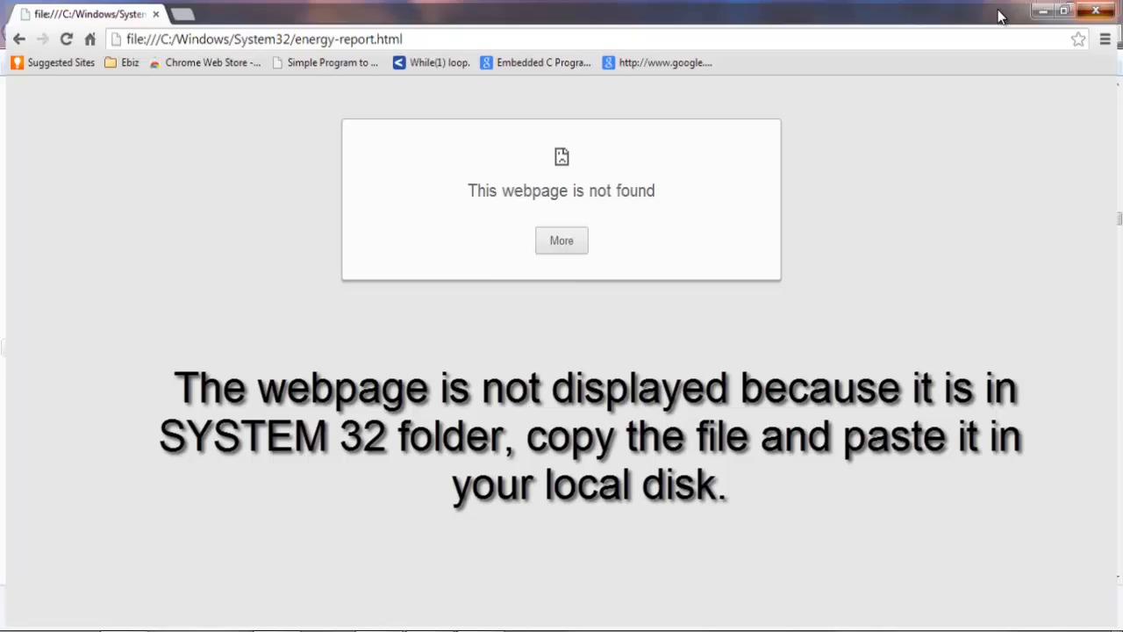
{"action": "right_click", "coordinate": [184, 252]}
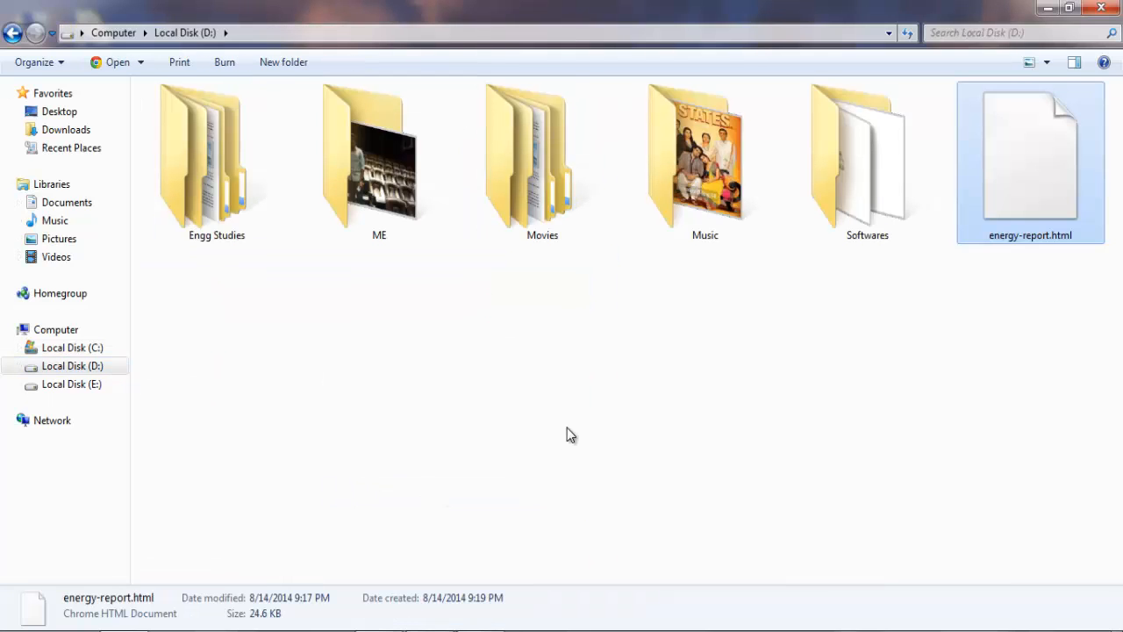
{"action": "right_click", "coordinate": [571, 436]}
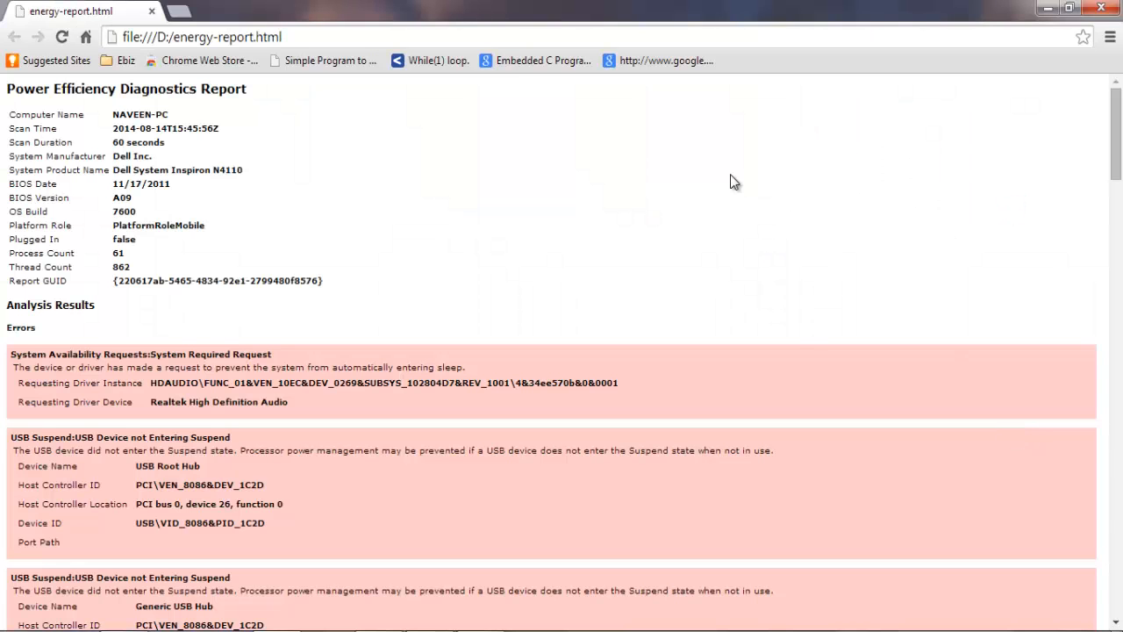
{"action": "mouse_move", "coordinate": [687, 135]}
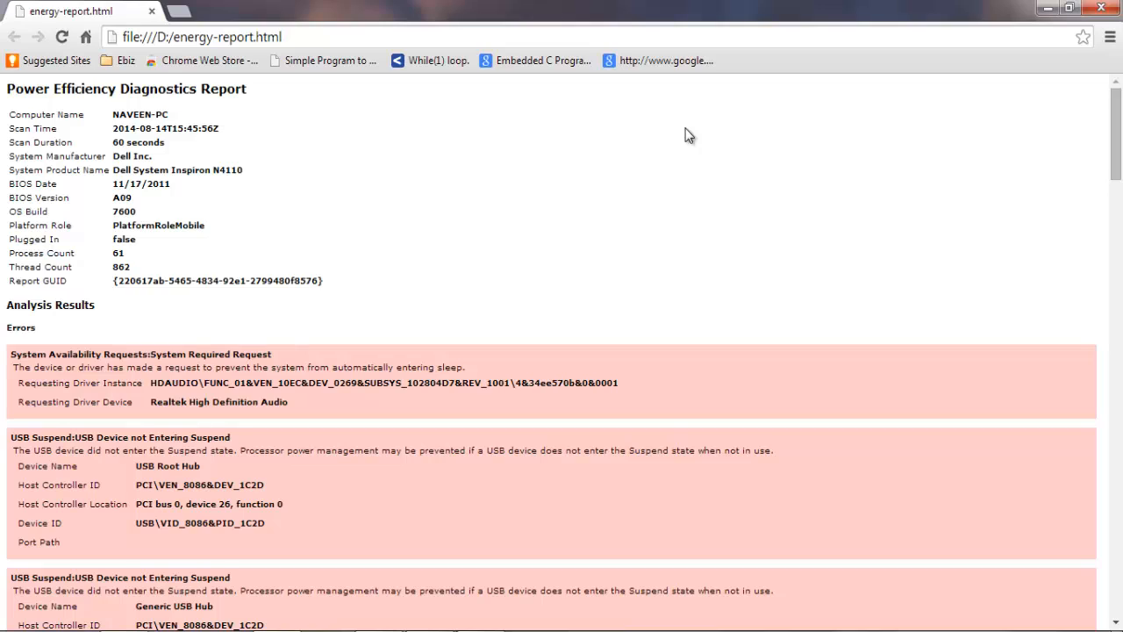
{"action": "mouse_move", "coordinate": [383, 158]}
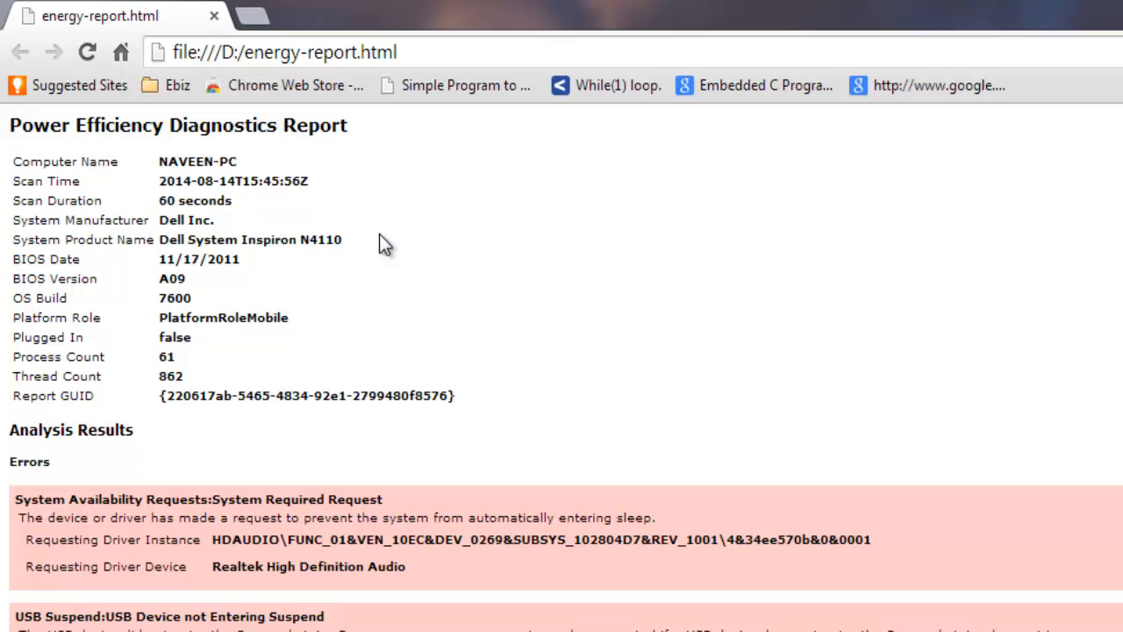
{"action": "mouse_move", "coordinate": [529, 418]}
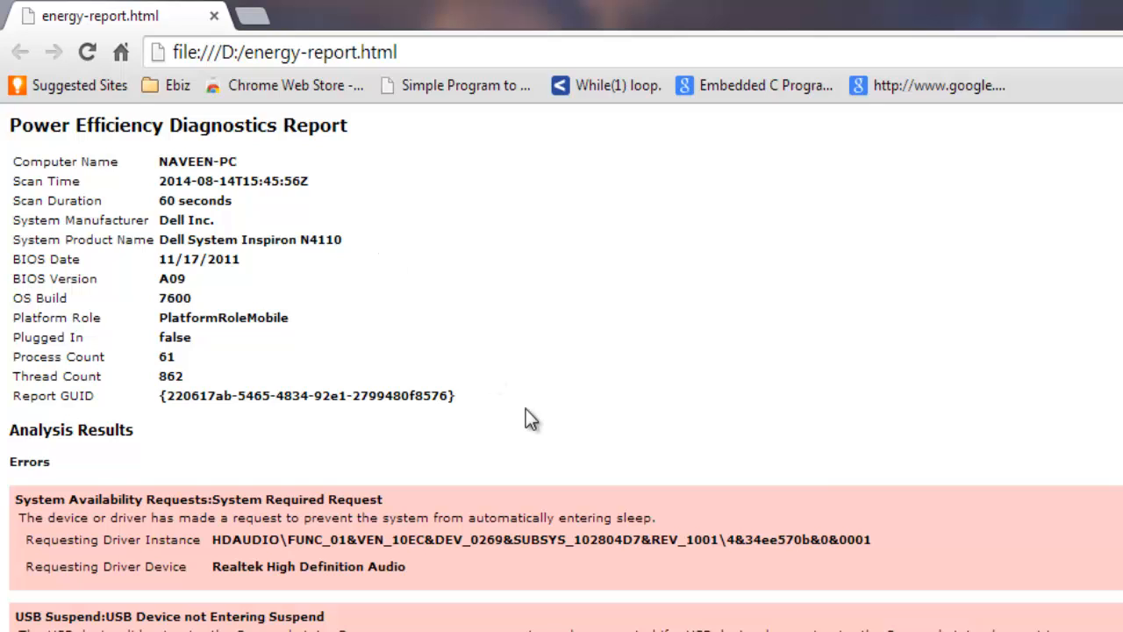
{"action": "mouse_move", "coordinate": [340, 376]}
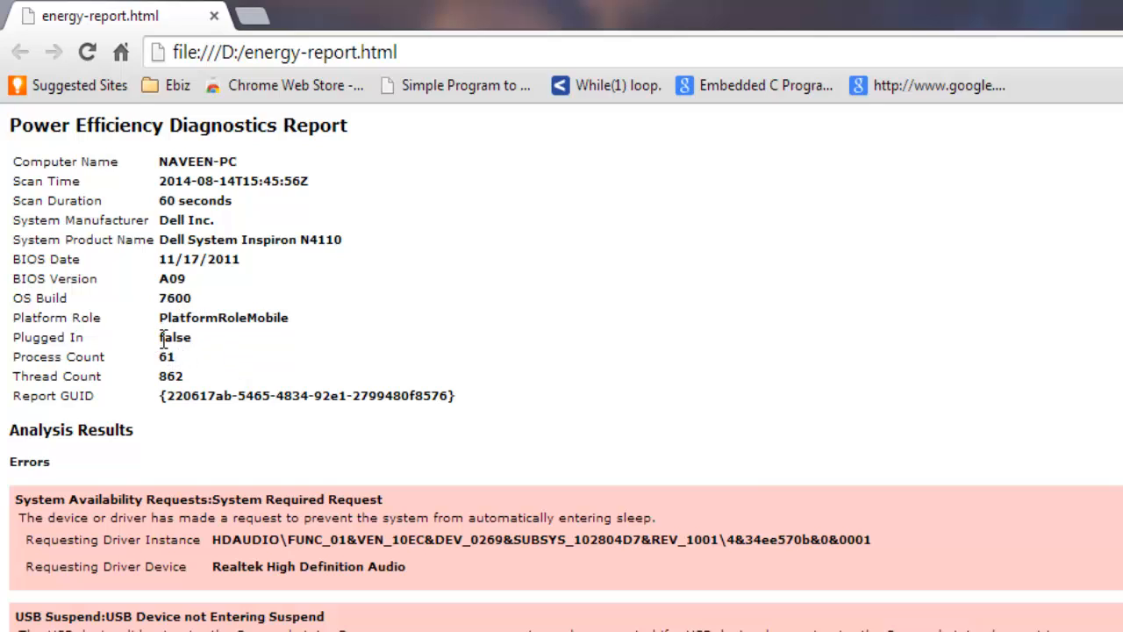
{"action": "mouse_move", "coordinate": [202, 344]}
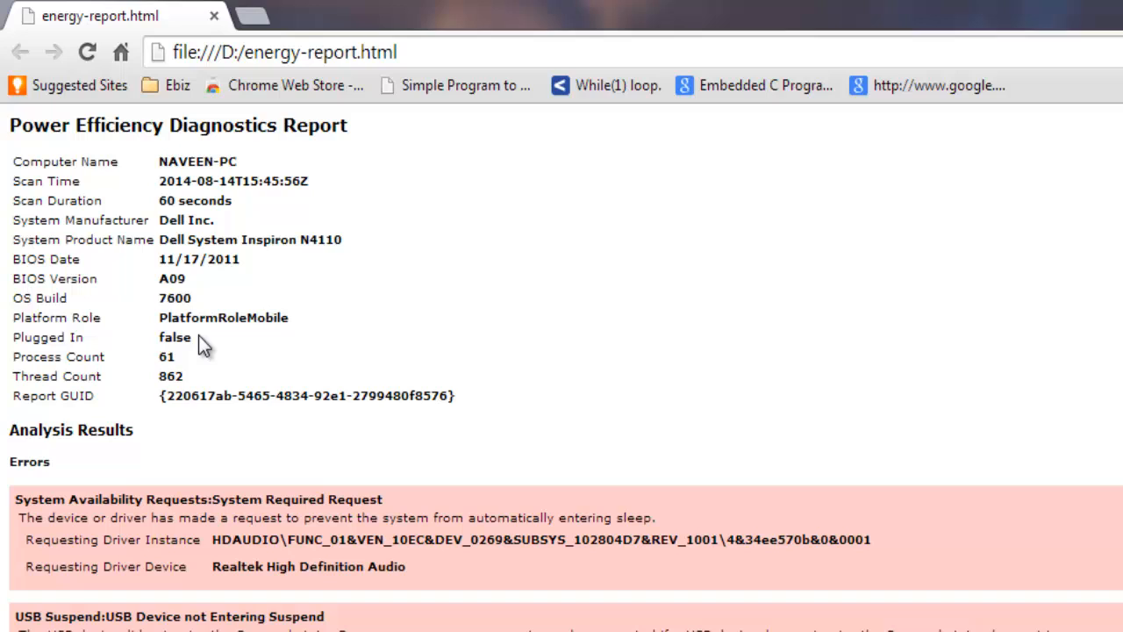
{"action": "mouse_move", "coordinate": [1077, 351]}
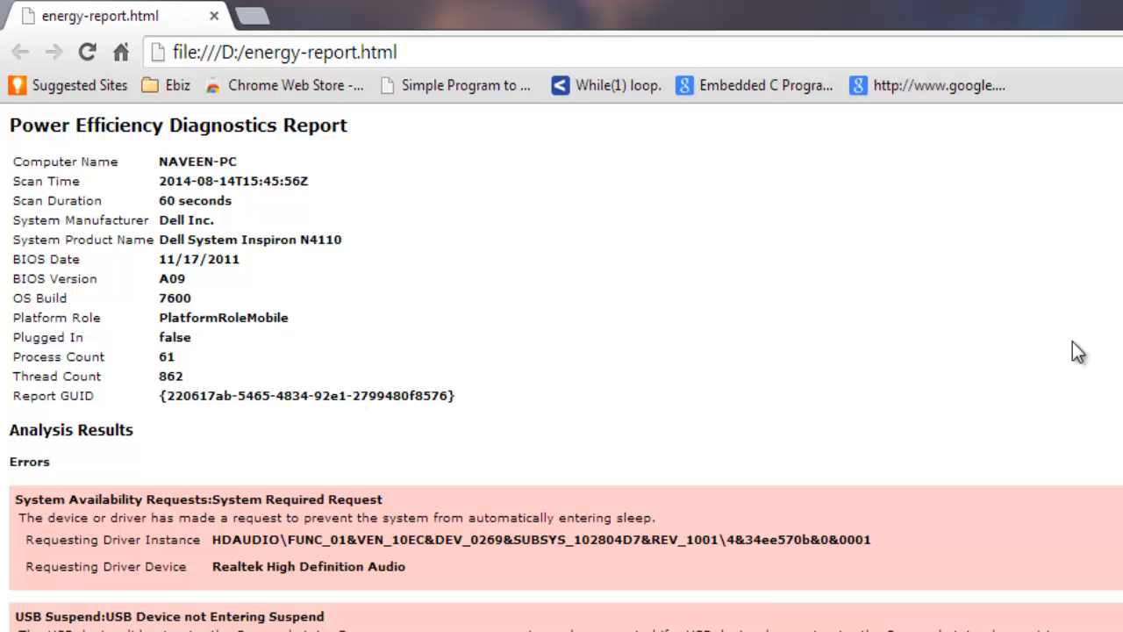
Scroll the report down past errors, warnings and information to Battery:Battery Information.
{"action": "scroll", "scroll_direction": "down", "scroll_amount": 3}
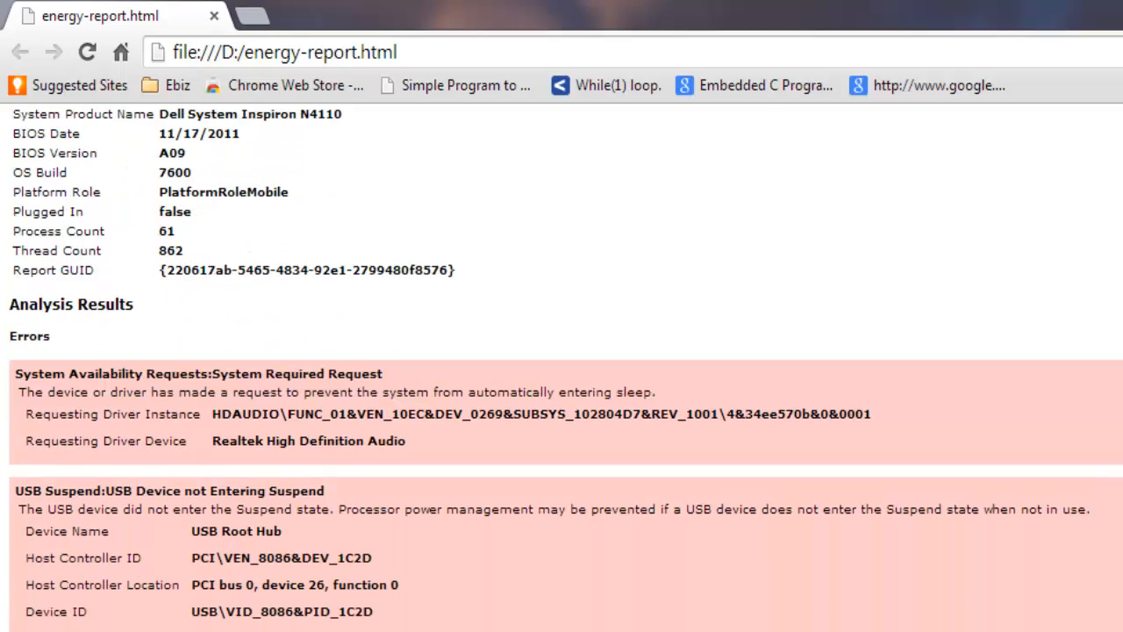
{"action": "scroll", "scroll_direction": "down", "scroll_amount": 3}
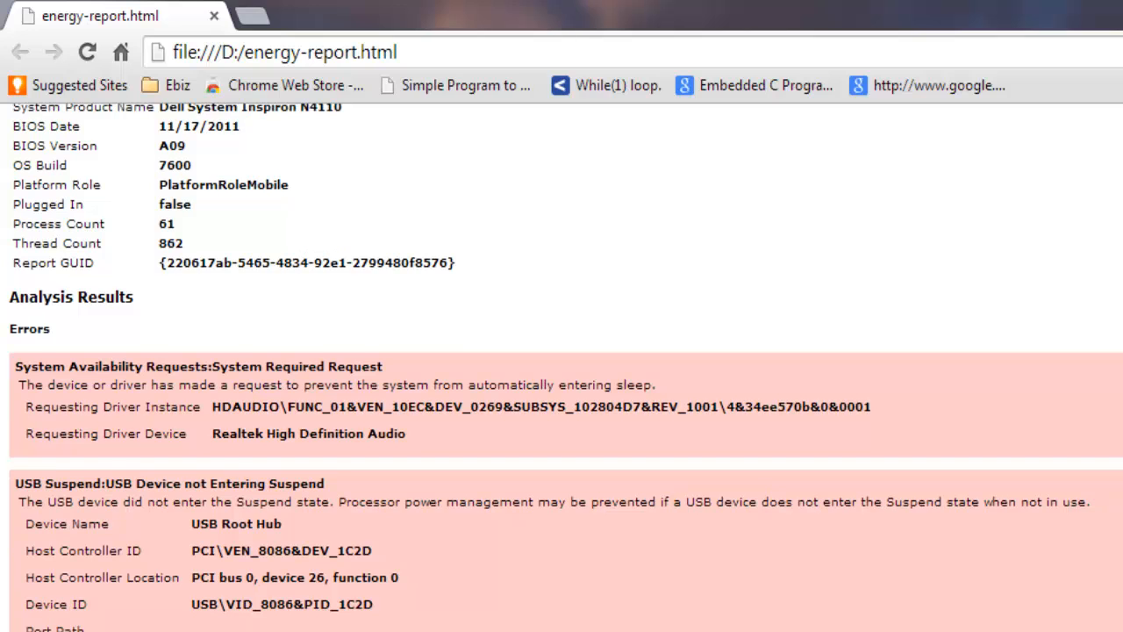
{"action": "scroll", "scroll_direction": "down", "scroll_amount": 3}
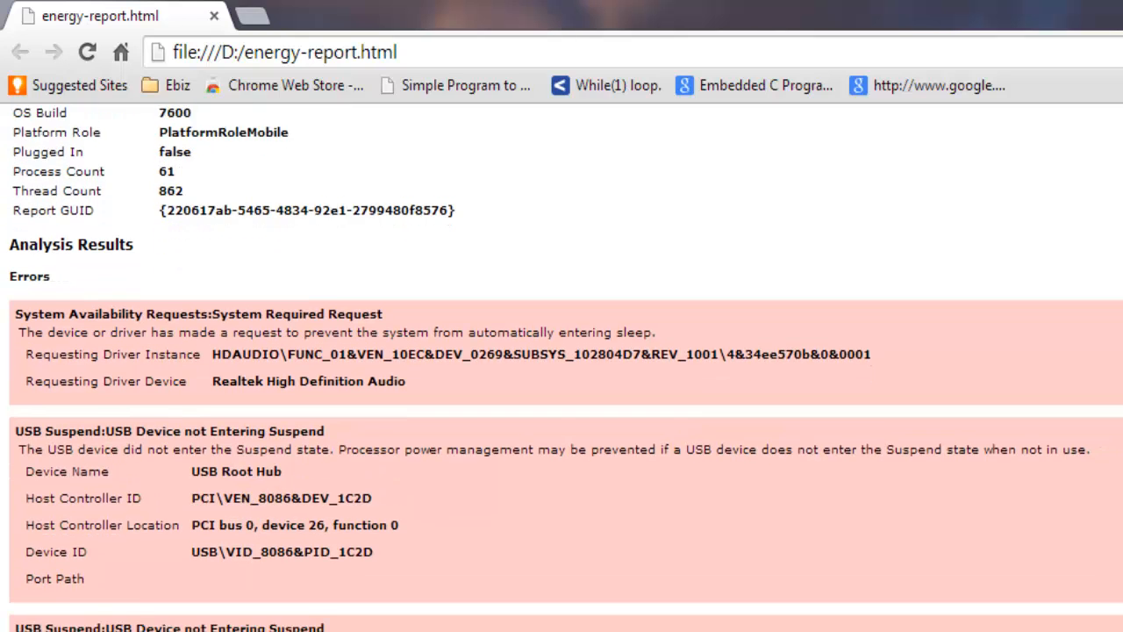
{"action": "scroll", "scroll_direction": "down", "scroll_amount": 3}
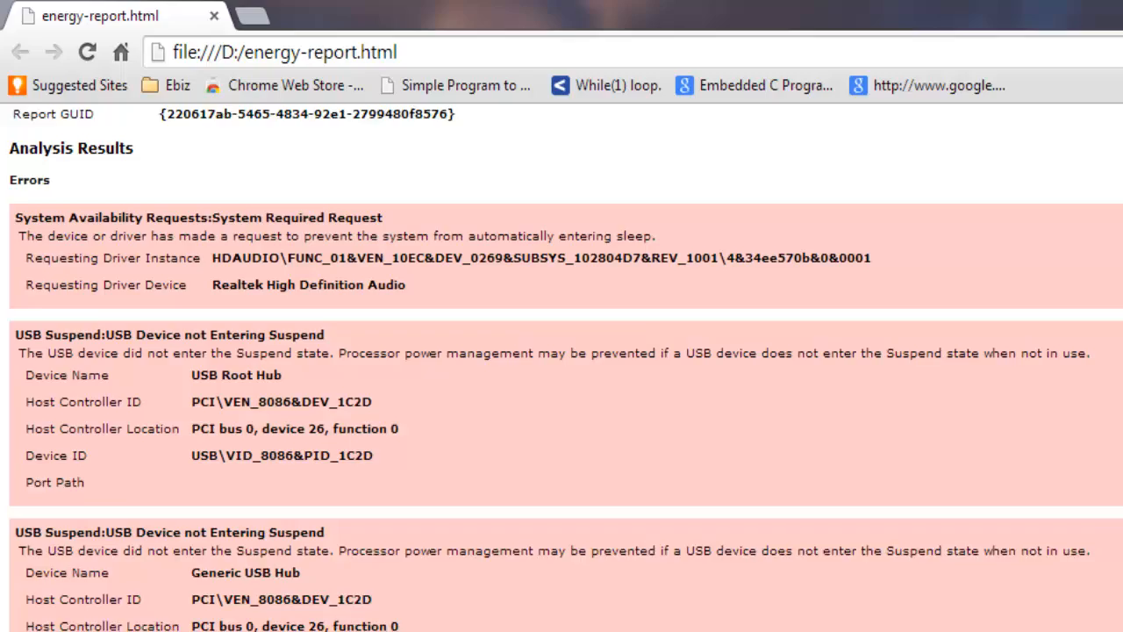
{"action": "scroll", "scroll_direction": "down", "scroll_amount": 3}
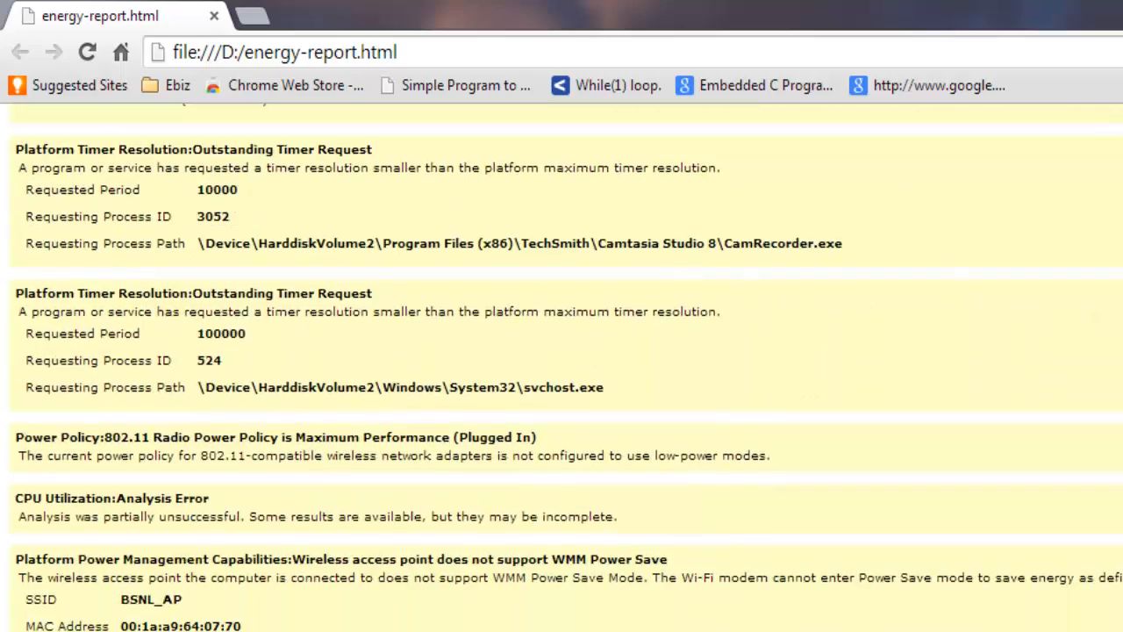
{"action": "scroll", "scroll_direction": "down", "scroll_amount": 3}
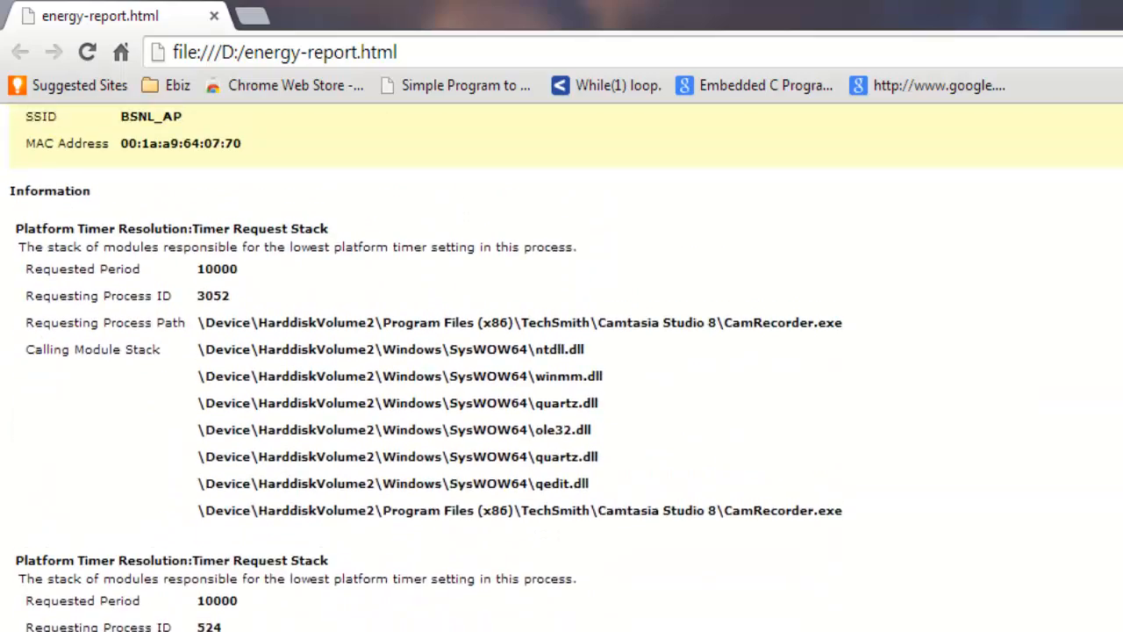
{"action": "scroll", "scroll_direction": "down", "scroll_amount": 3}
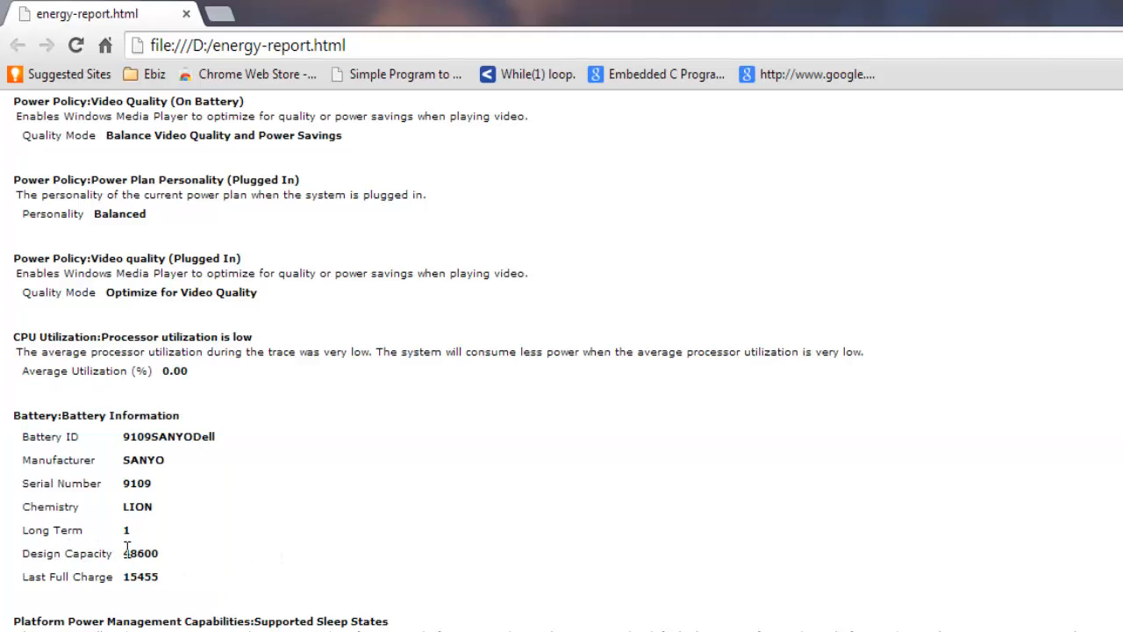
{"action": "scroll", "scroll_direction": "down", "scroll_amount": 3}
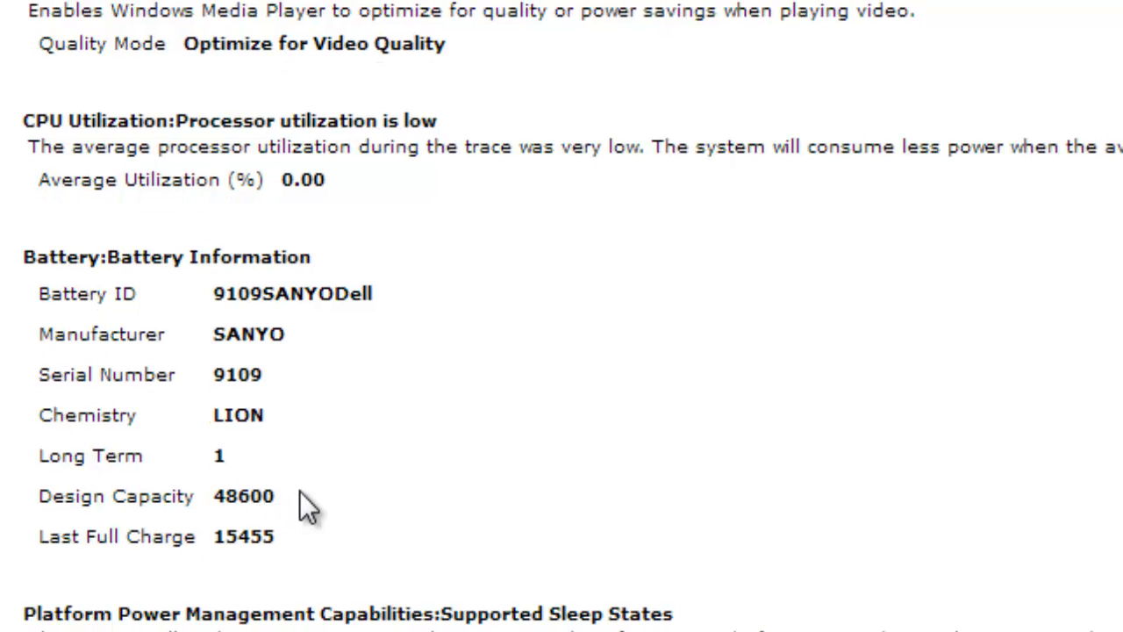
{"action": "mouse_move", "coordinate": [218, 565]}
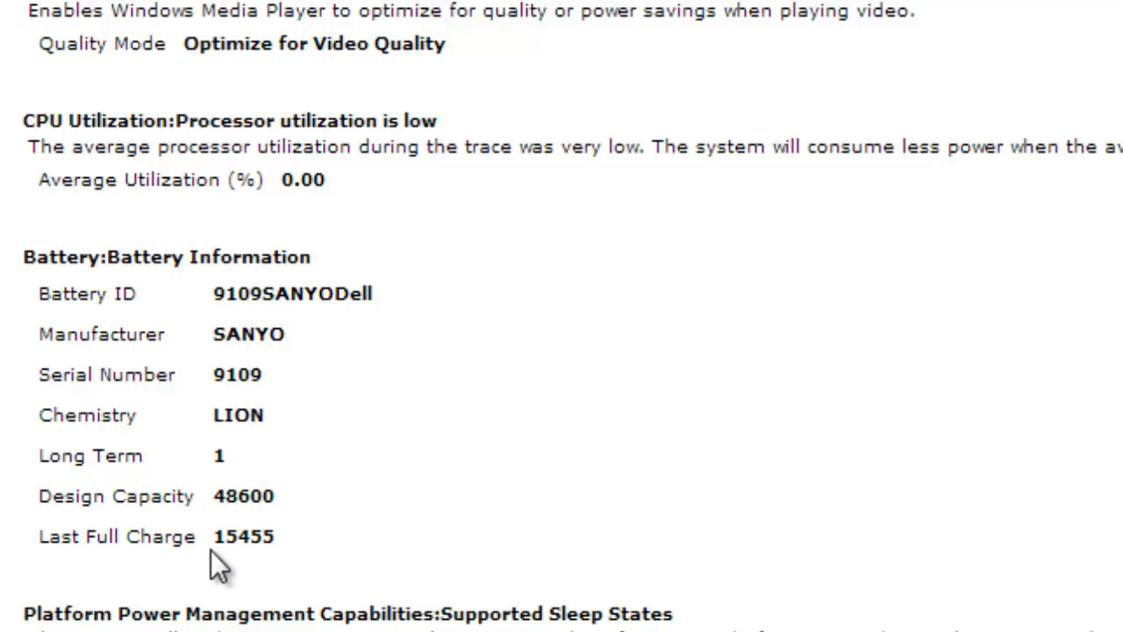
{"action": "mouse_move", "coordinate": [341, 554]}
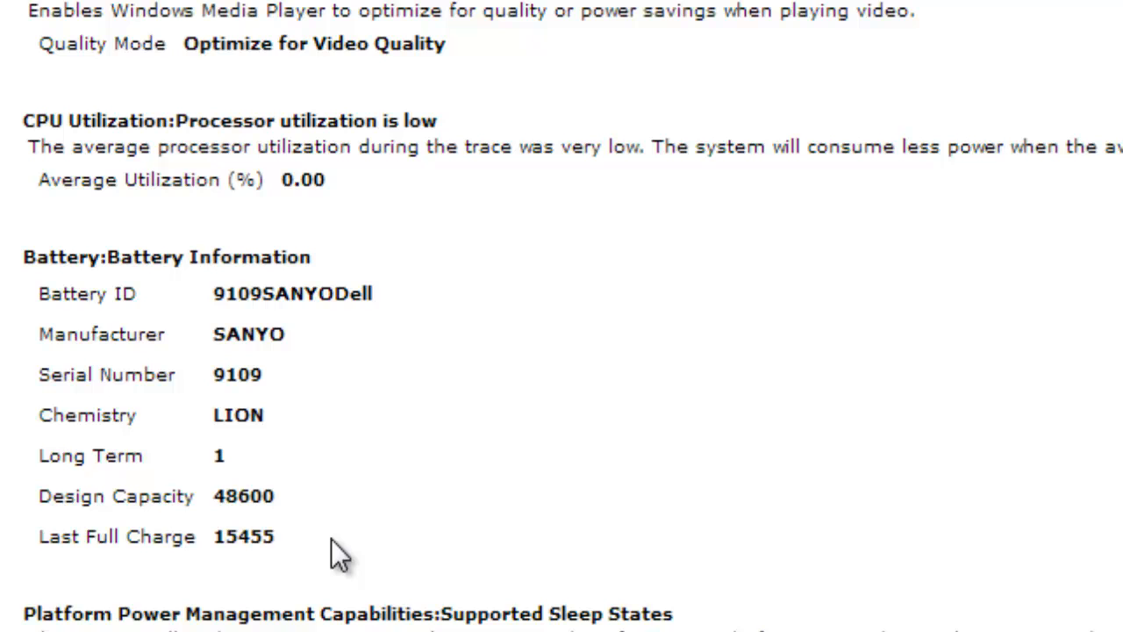
{"action": "scroll", "scroll_direction": "down", "scroll_amount": 3}
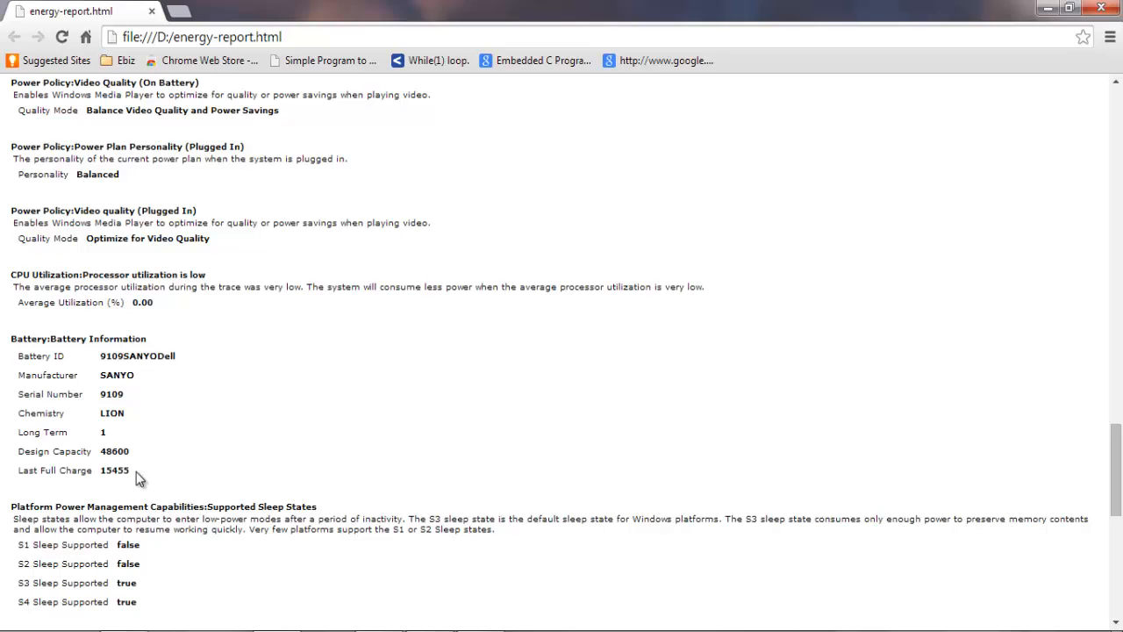
{"action": "mouse_move", "coordinate": [577, 481]}
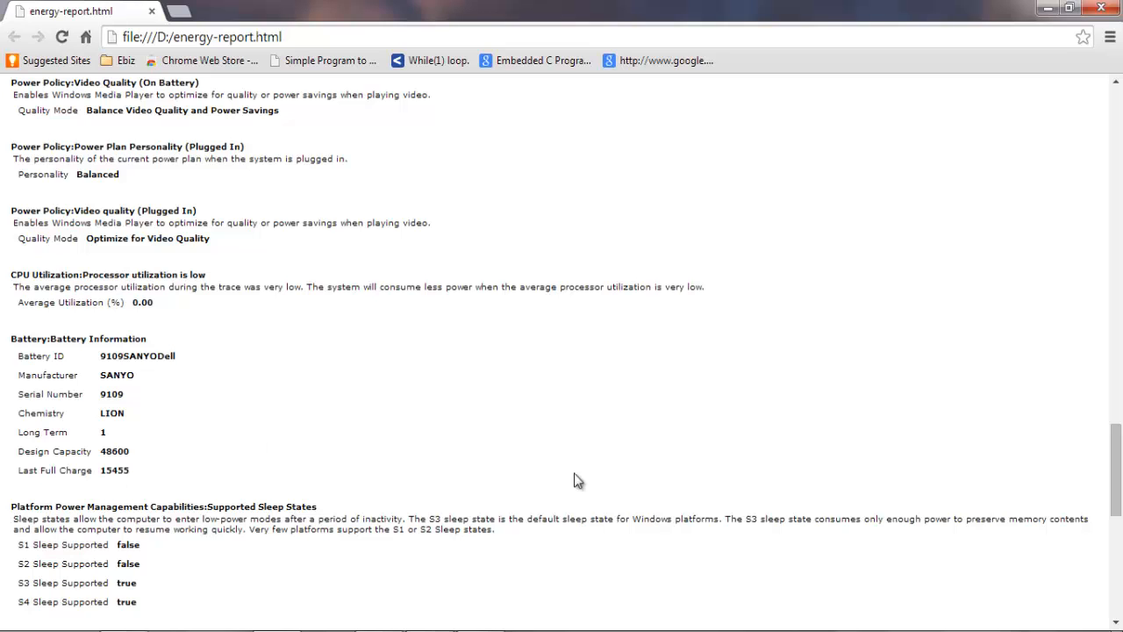
Skim down to the end of the report, then return to the summary at the top.
{"action": "scroll", "scroll_direction": "down", "scroll_amount": 3}
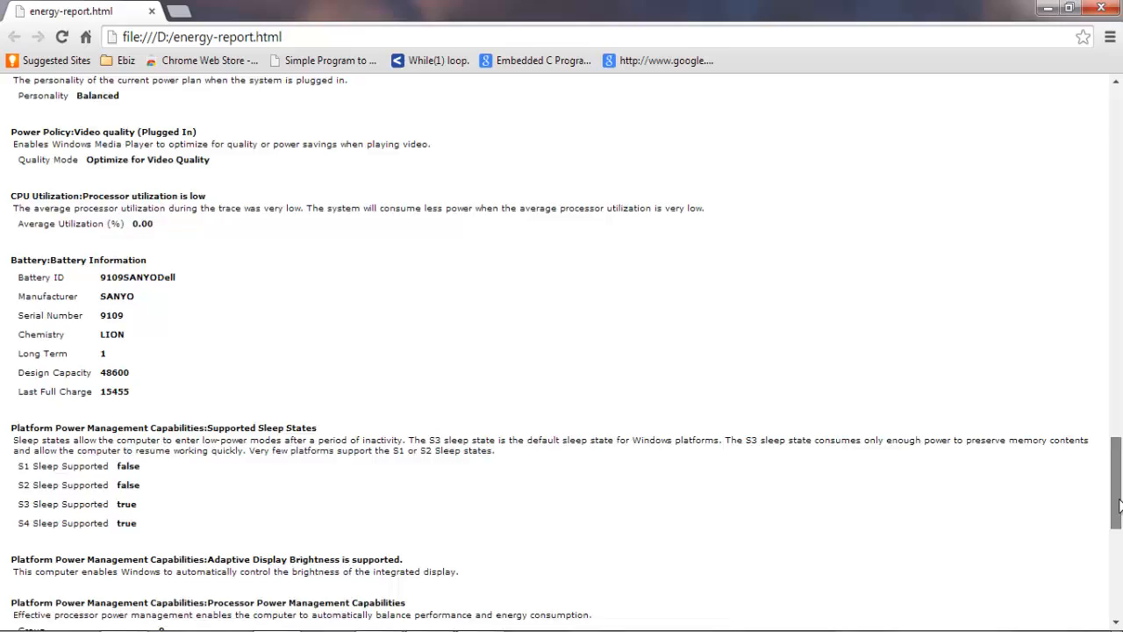
{"action": "scroll", "scroll_direction": "down", "scroll_amount": 3}
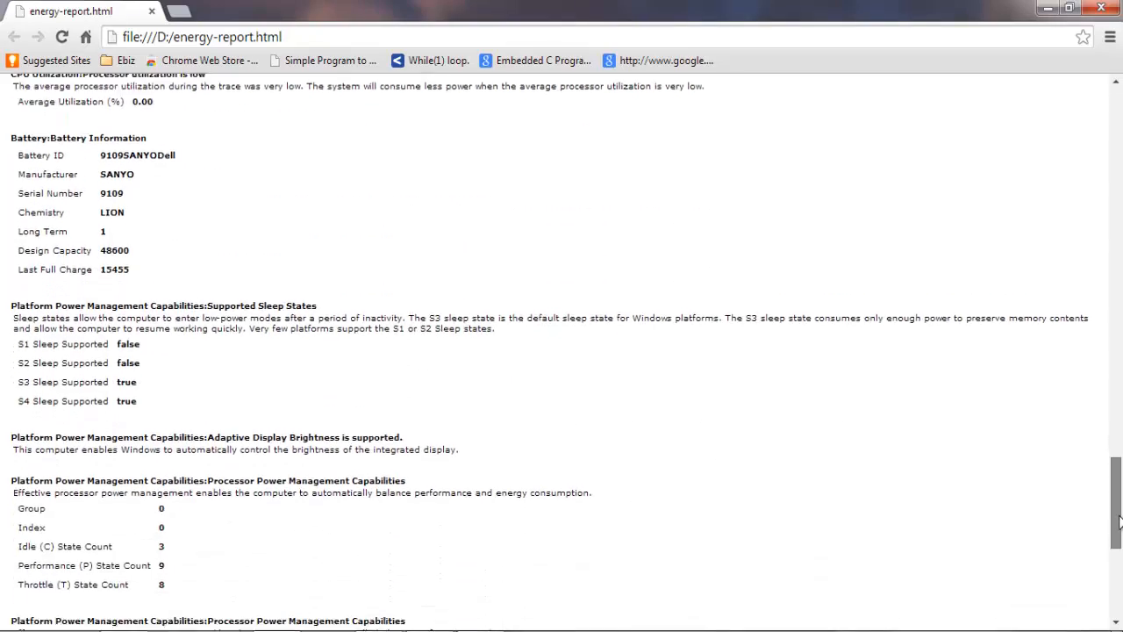
{"action": "scroll", "scroll_direction": "down", "scroll_amount": 3}
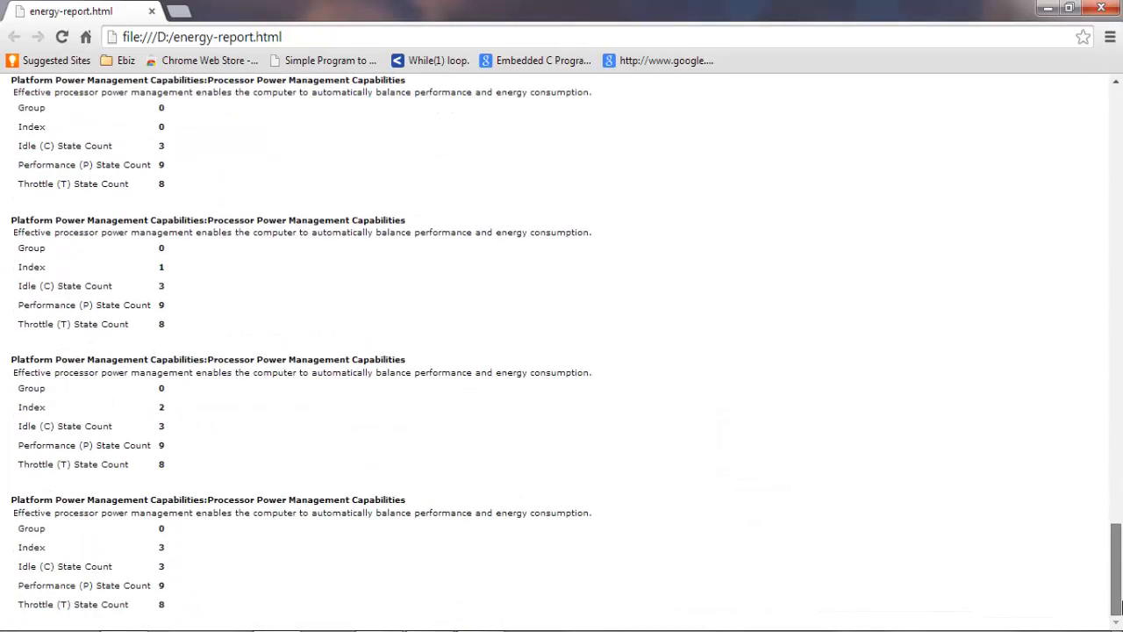
{"action": "scroll", "scroll_direction": "down", "scroll_amount": 3}
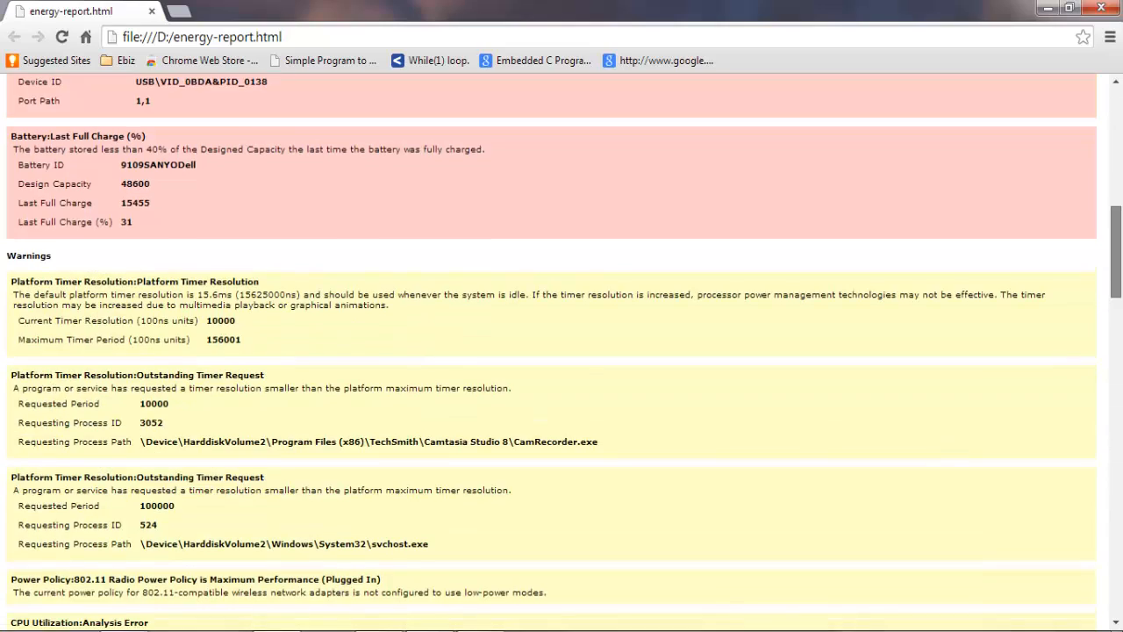
{"action": "scroll", "scroll_direction": "up", "scroll_amount": 3}
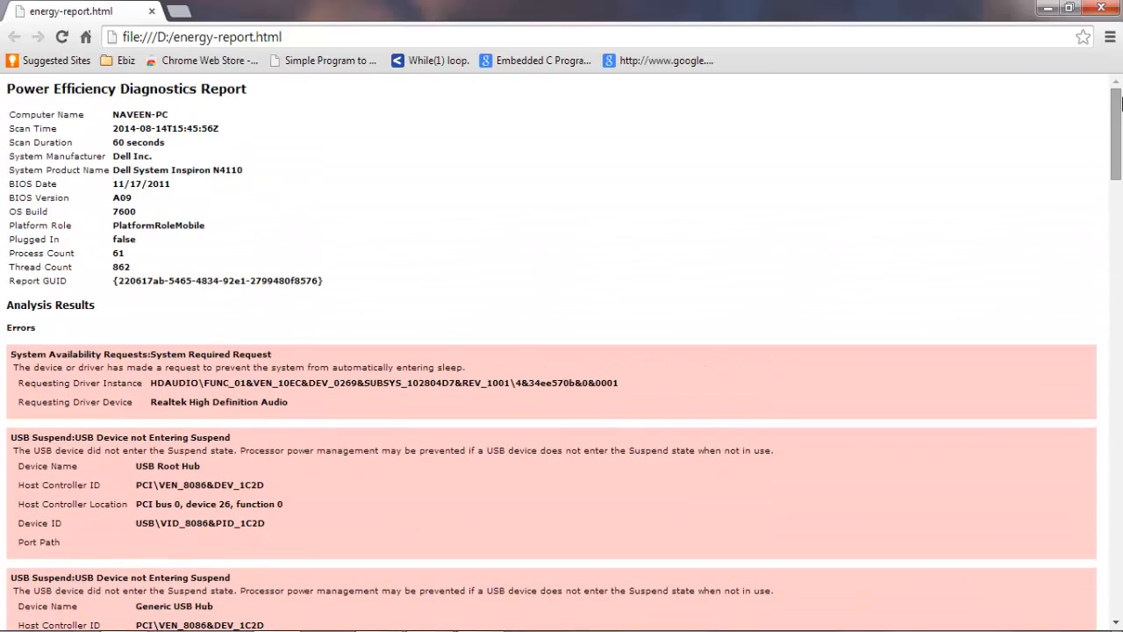